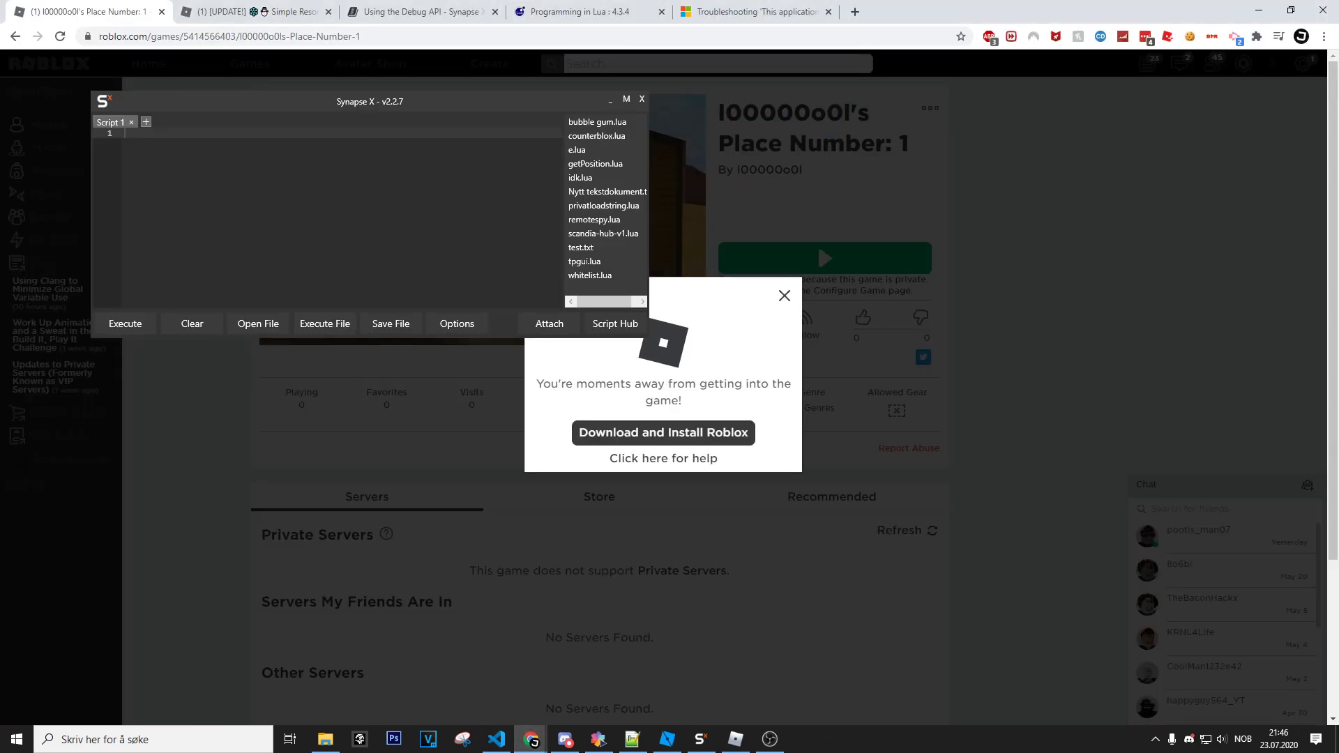
- Dismiss the install prompt and launch "l00000o0l's Place Number: 1" onto the baseplate
{"action": "left_click", "coordinate": [784, 295]}
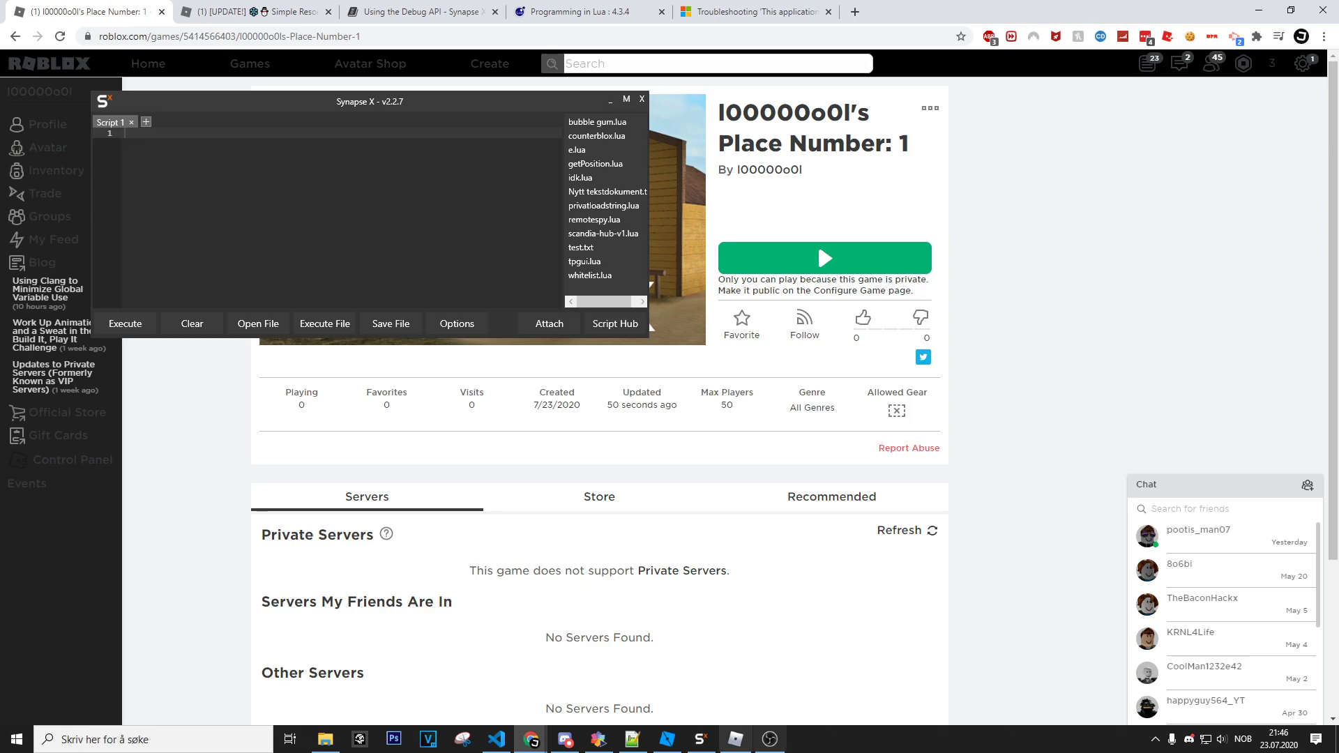
{"action": "left_click", "coordinate": [823, 258]}
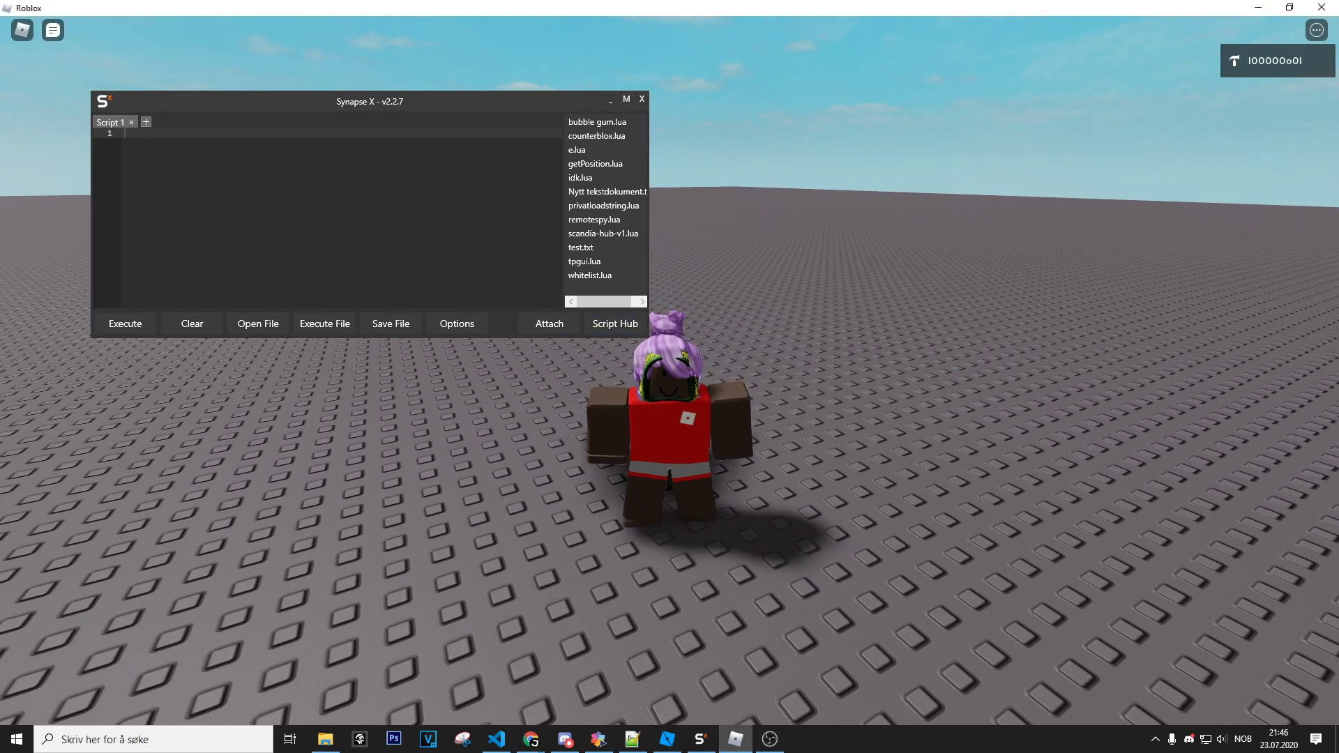
- Execute Dark Dex from the Script Hub, then type and clear 'getsenv' in the editor
{"action": "left_click", "coordinate": [614, 323]}
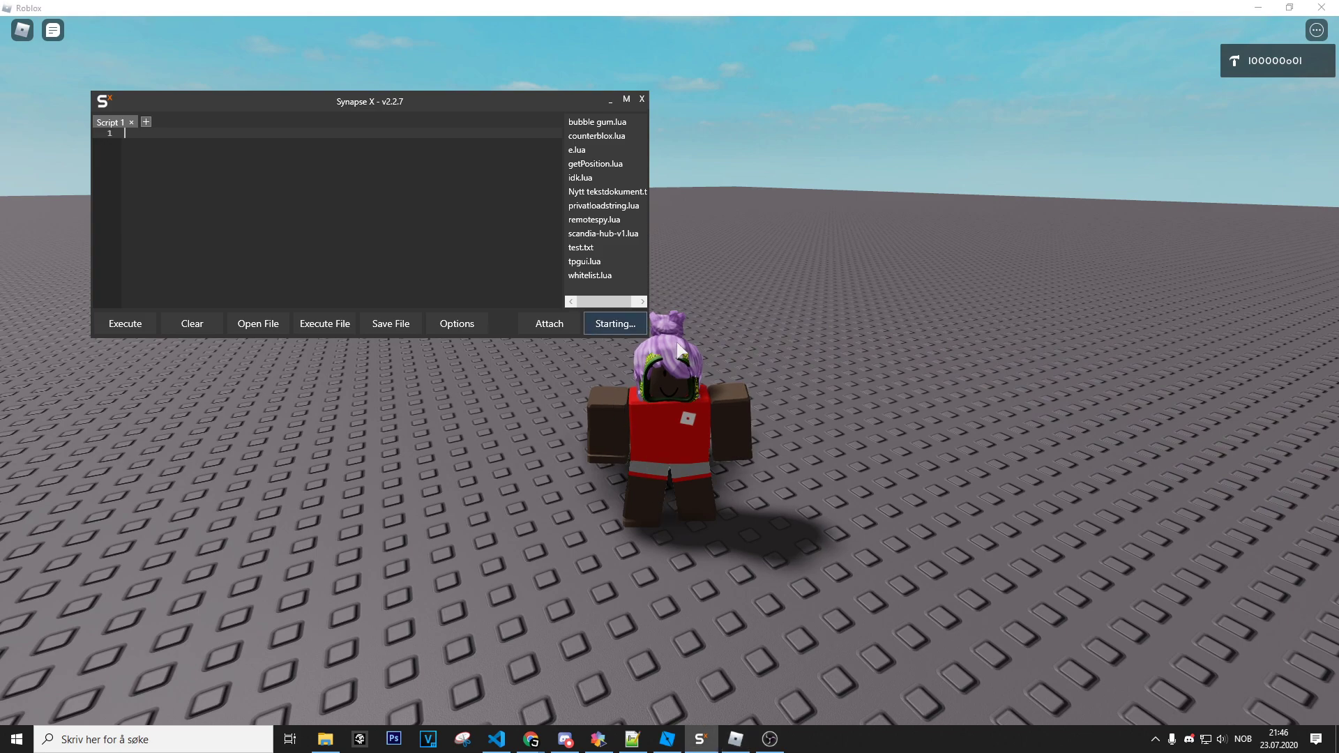
{"action": "left_click", "coordinate": [613, 323]}
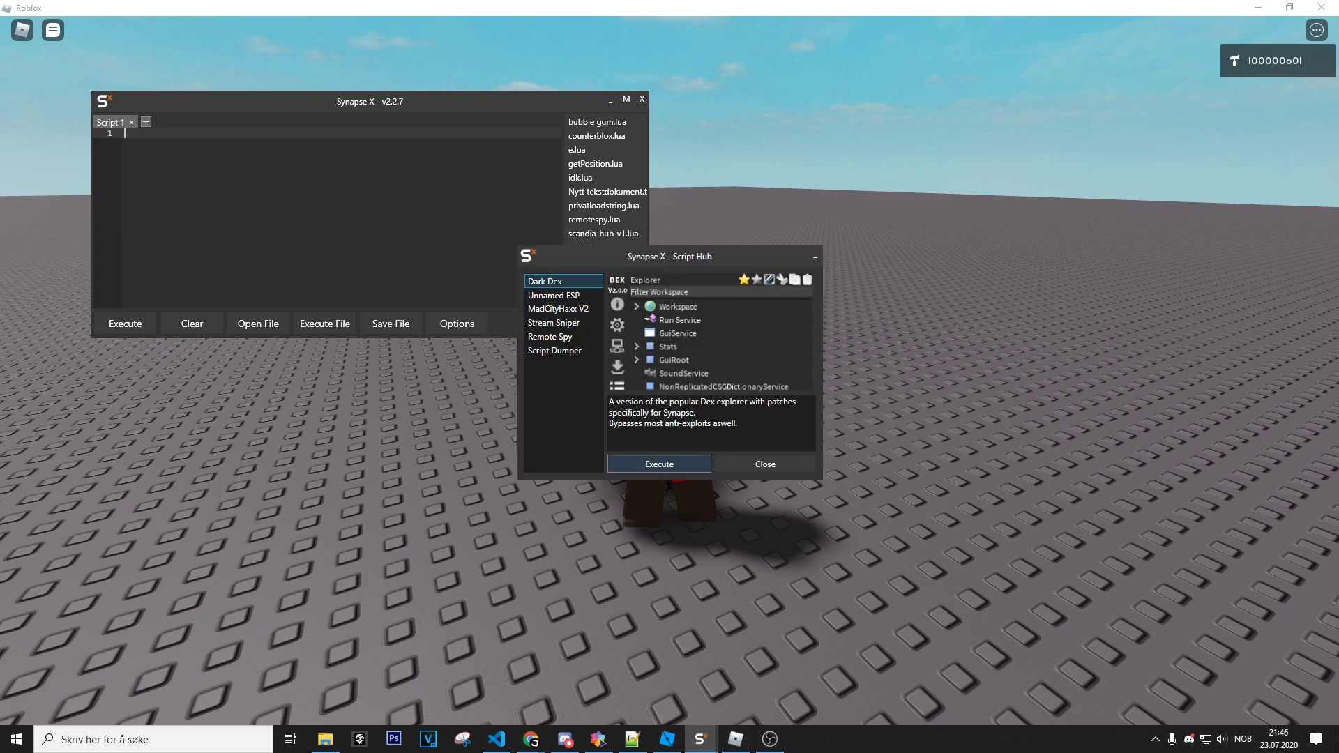
{"action": "left_click", "coordinate": [658, 463]}
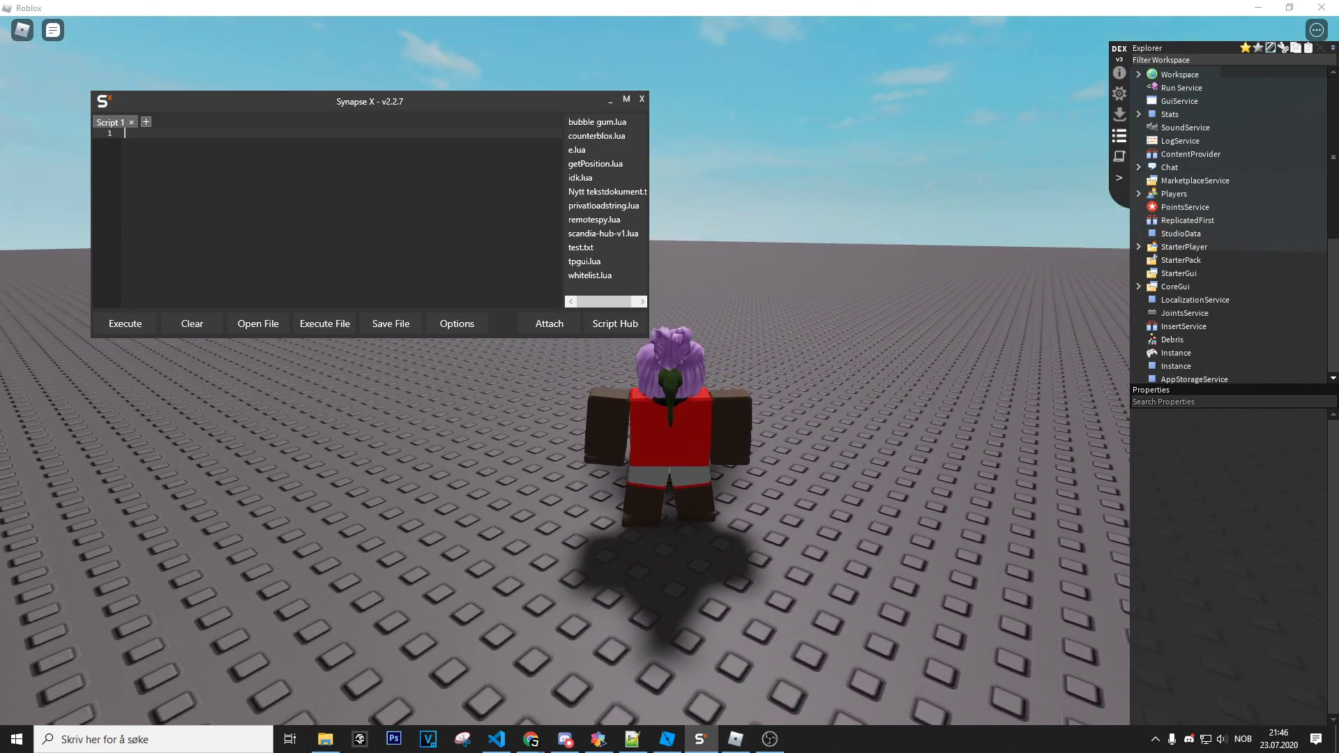
{"action": "type", "text": "getsenv"}
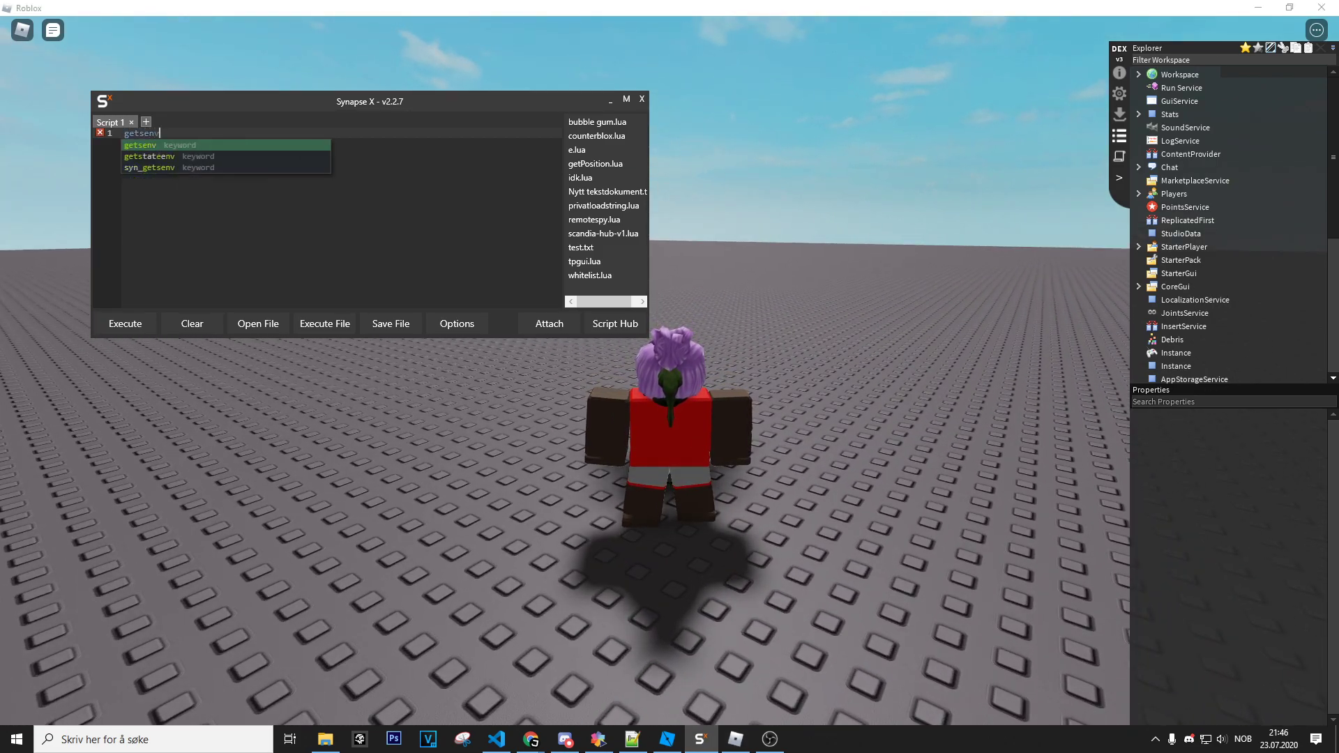
{"action": "left_click", "coordinate": [191, 323]}
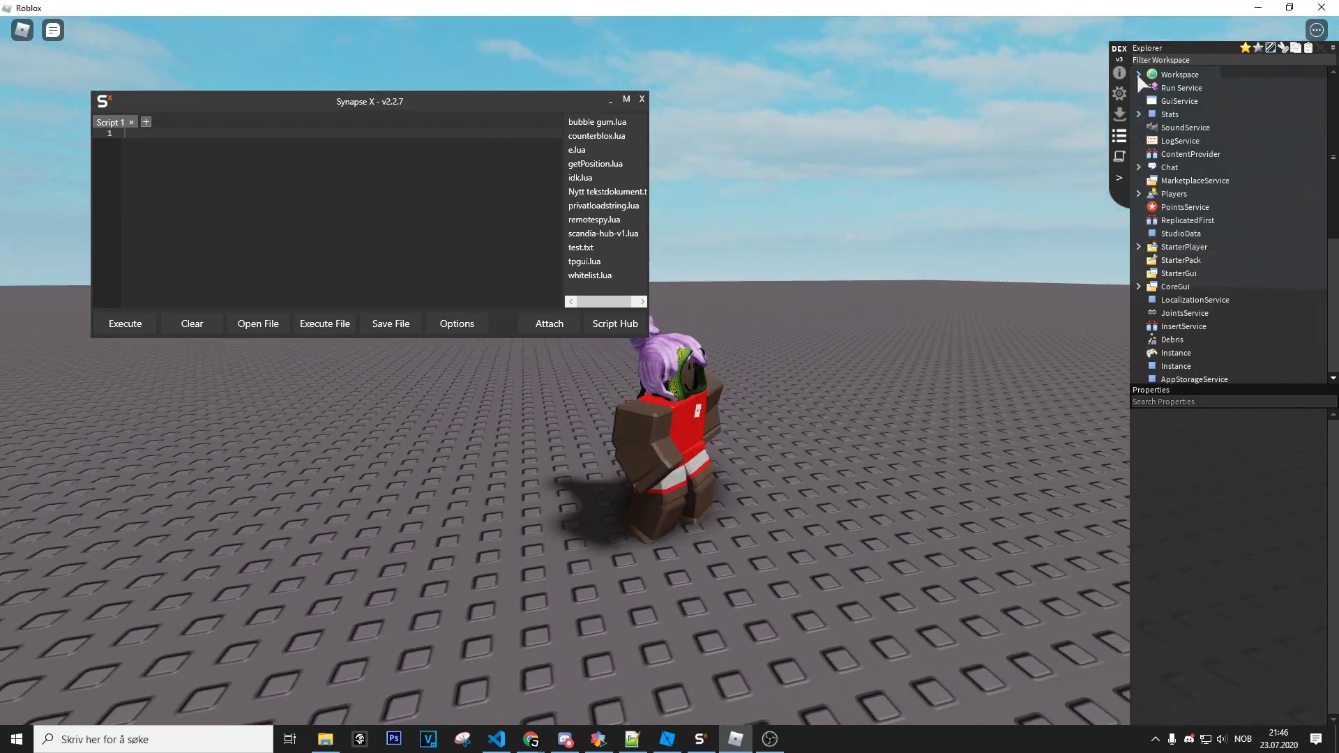
- Expand Workspace and the character in Dex, then View Script on AntiExploit
{"action": "left_click", "coordinate": [1138, 75]}
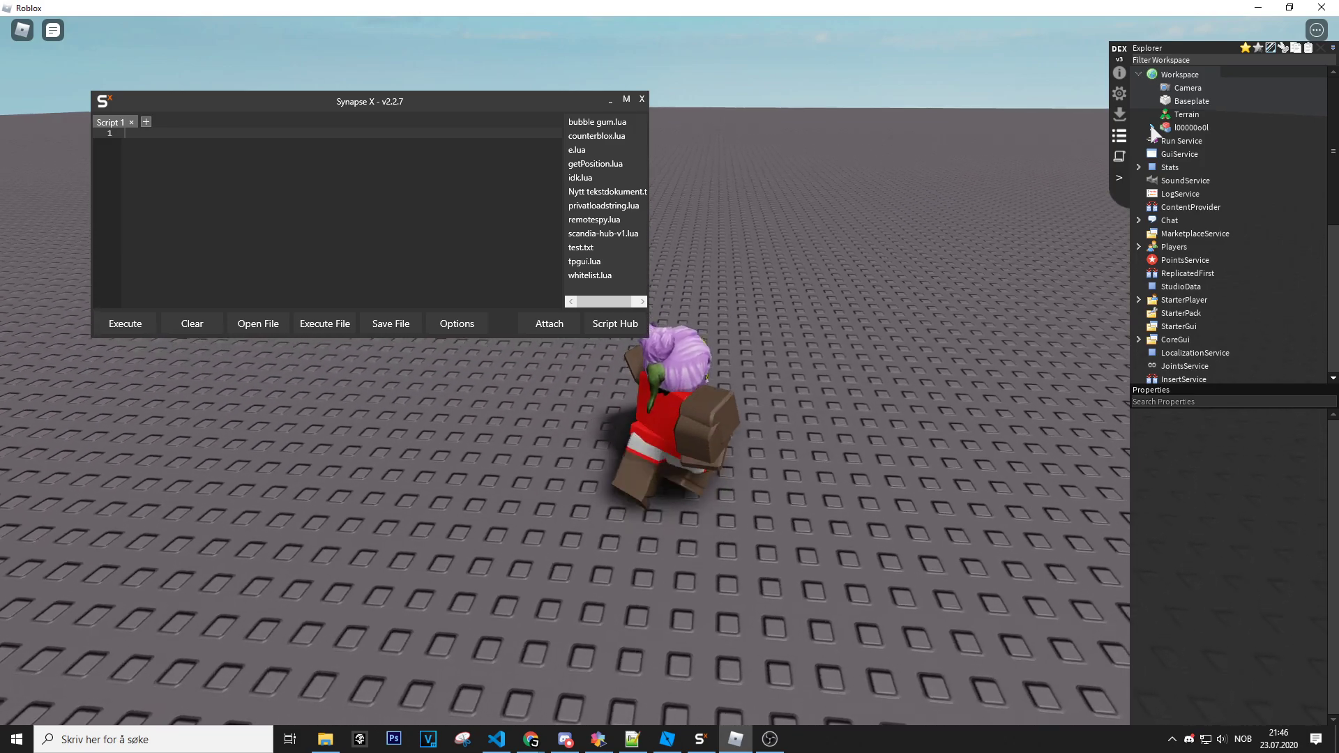
{"action": "left_click", "coordinate": [1152, 127]}
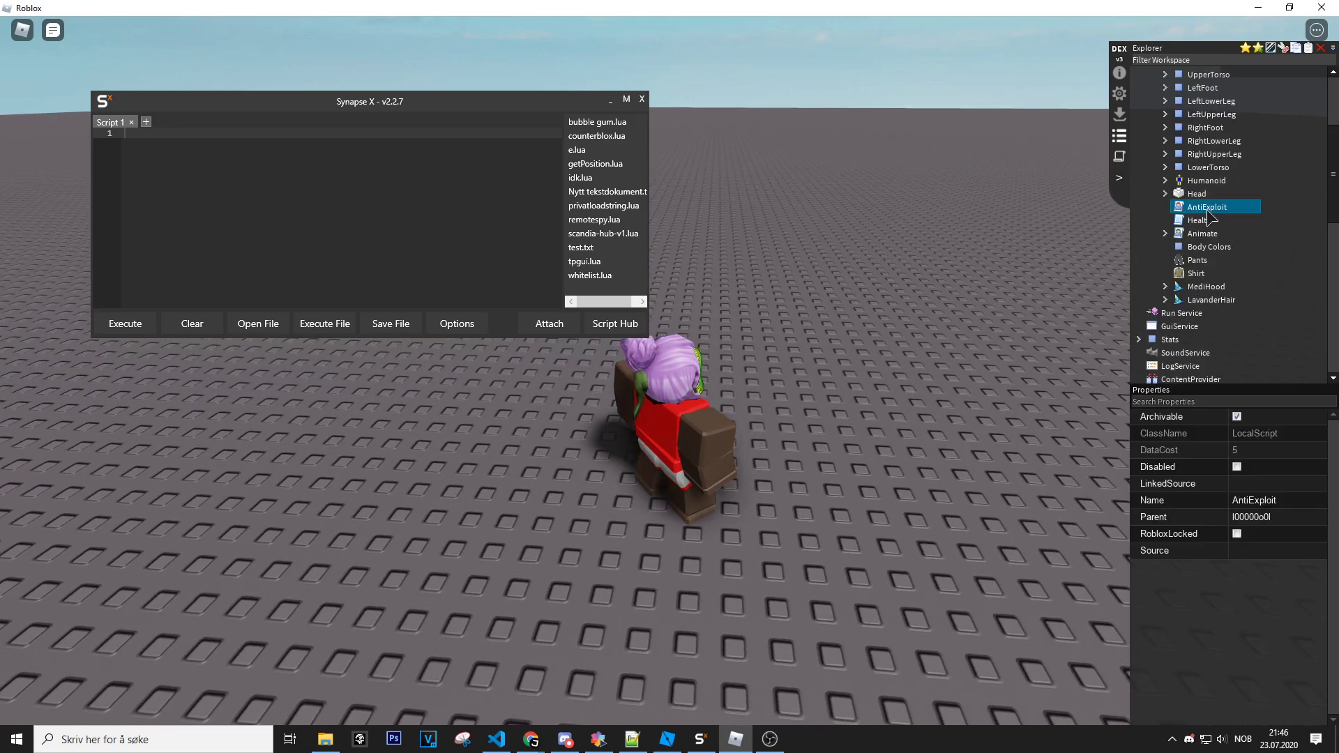
{"action": "right_click", "coordinate": [1207, 206]}
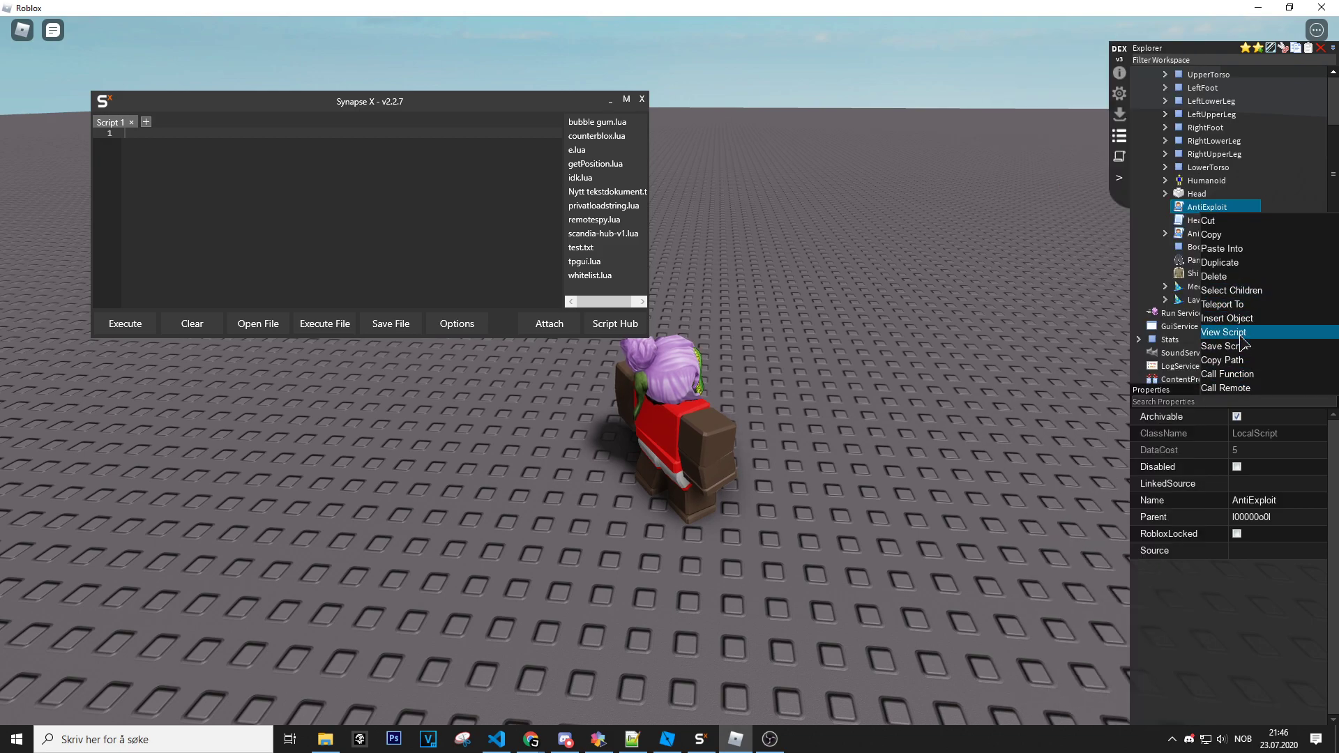
{"action": "left_click", "coordinate": [1225, 332]}
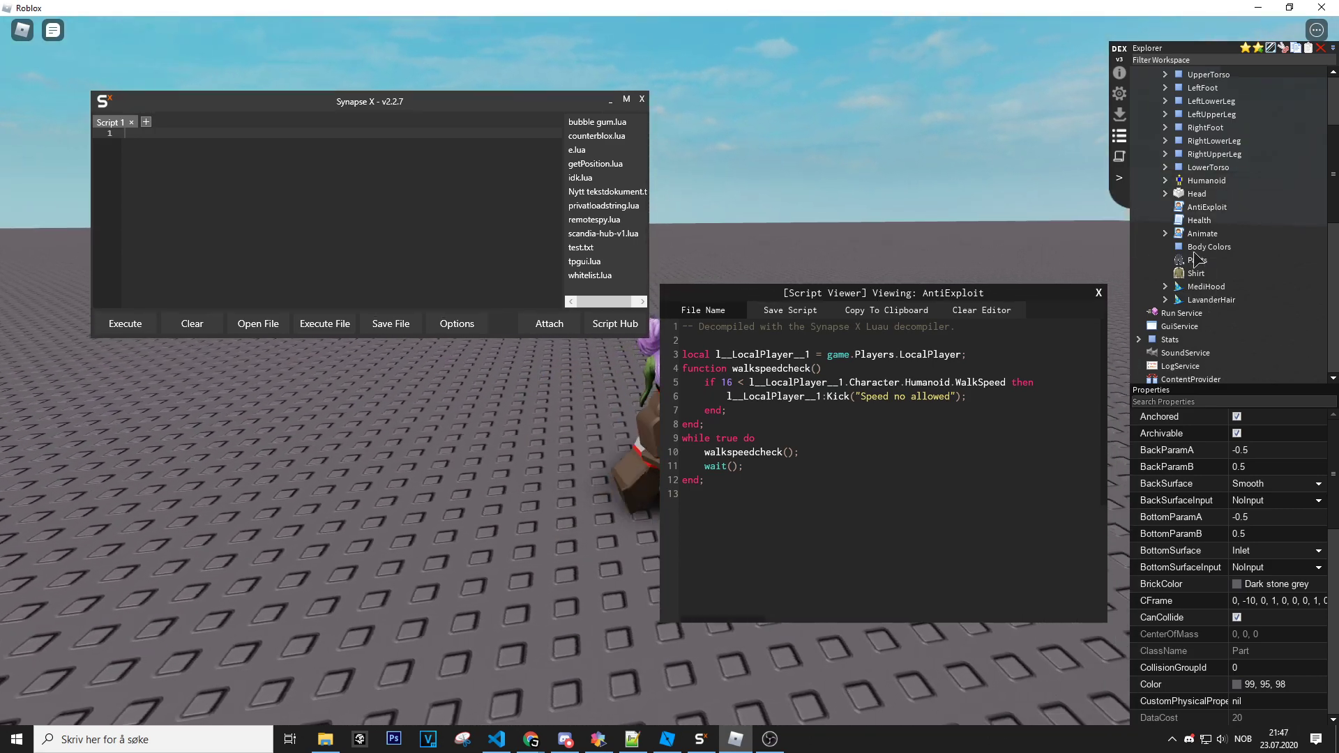
- Set the Humanoid's WalkSpeed to 20 in Dex, triggering the 'Speed no allowed' kick
{"action": "left_click", "coordinate": [1206, 180]}
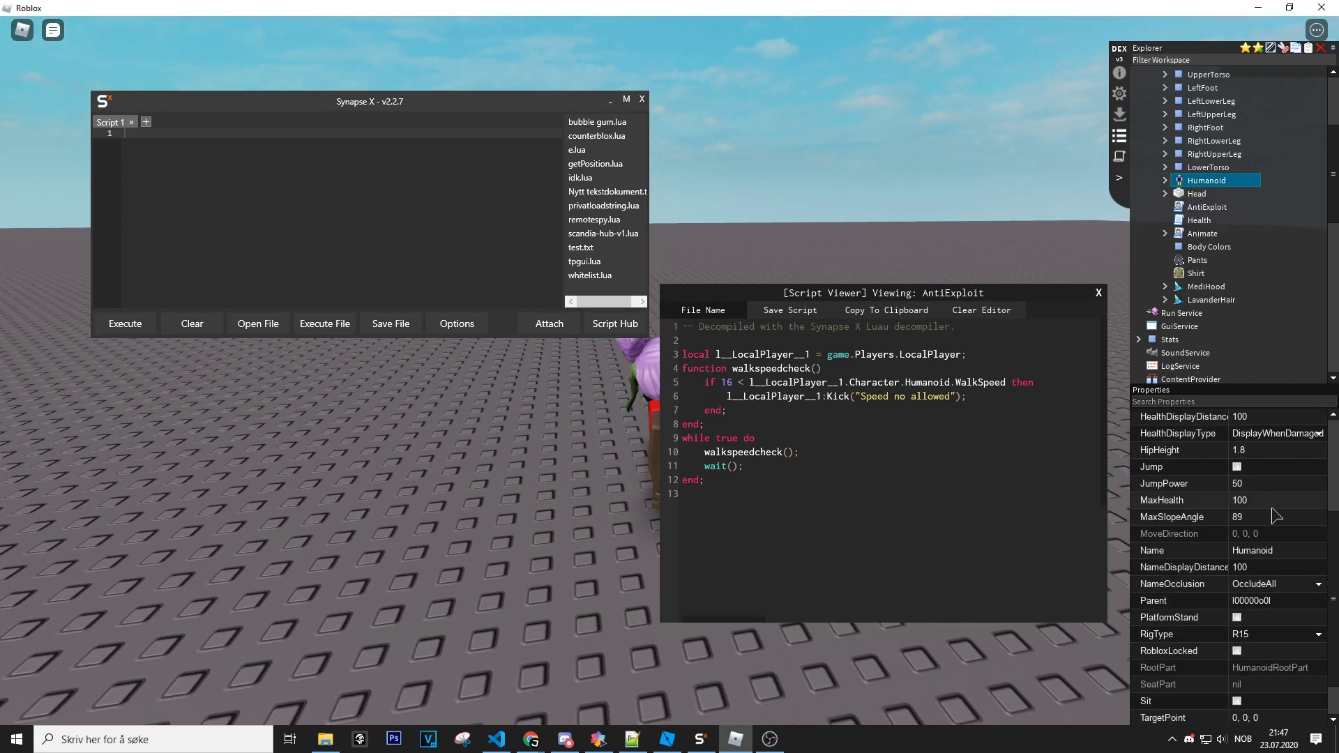
{"action": "scroll", "scroll_direction": "down", "scroll_amount": 3}
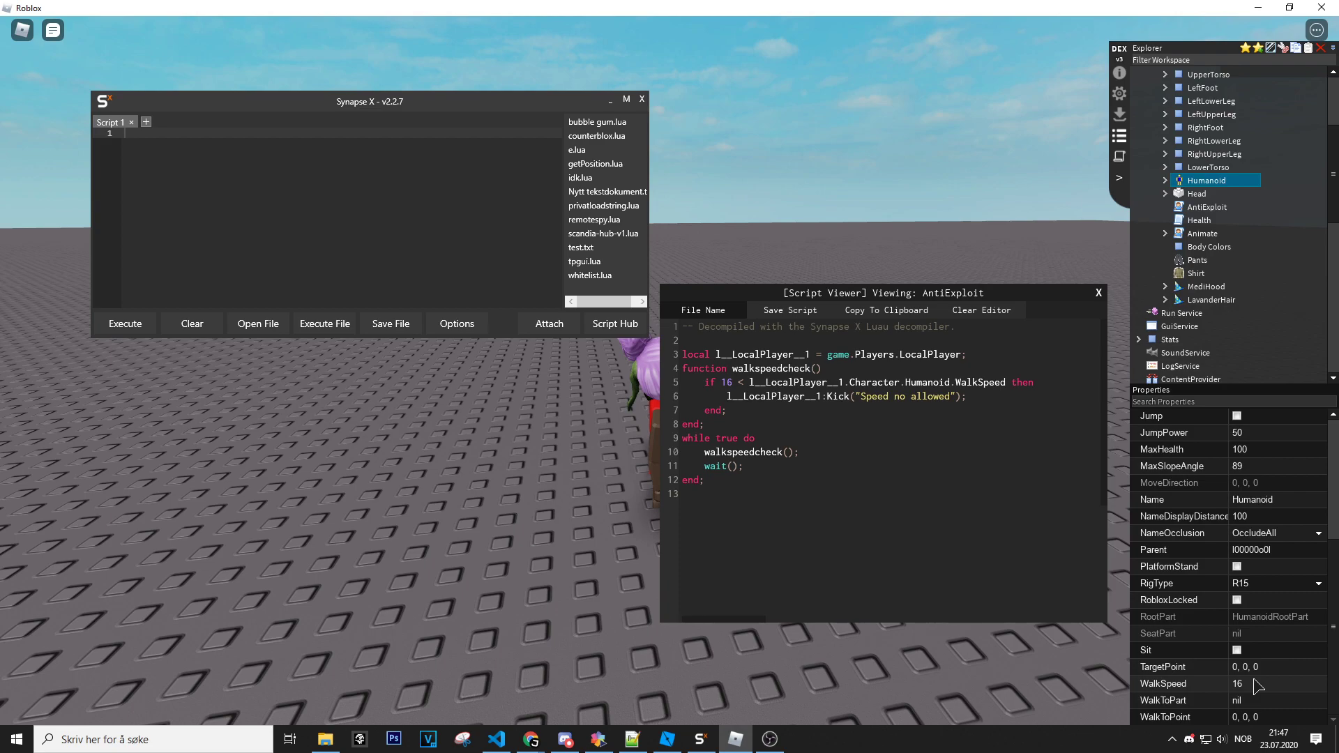
{"action": "left_click", "coordinate": [1272, 683]}
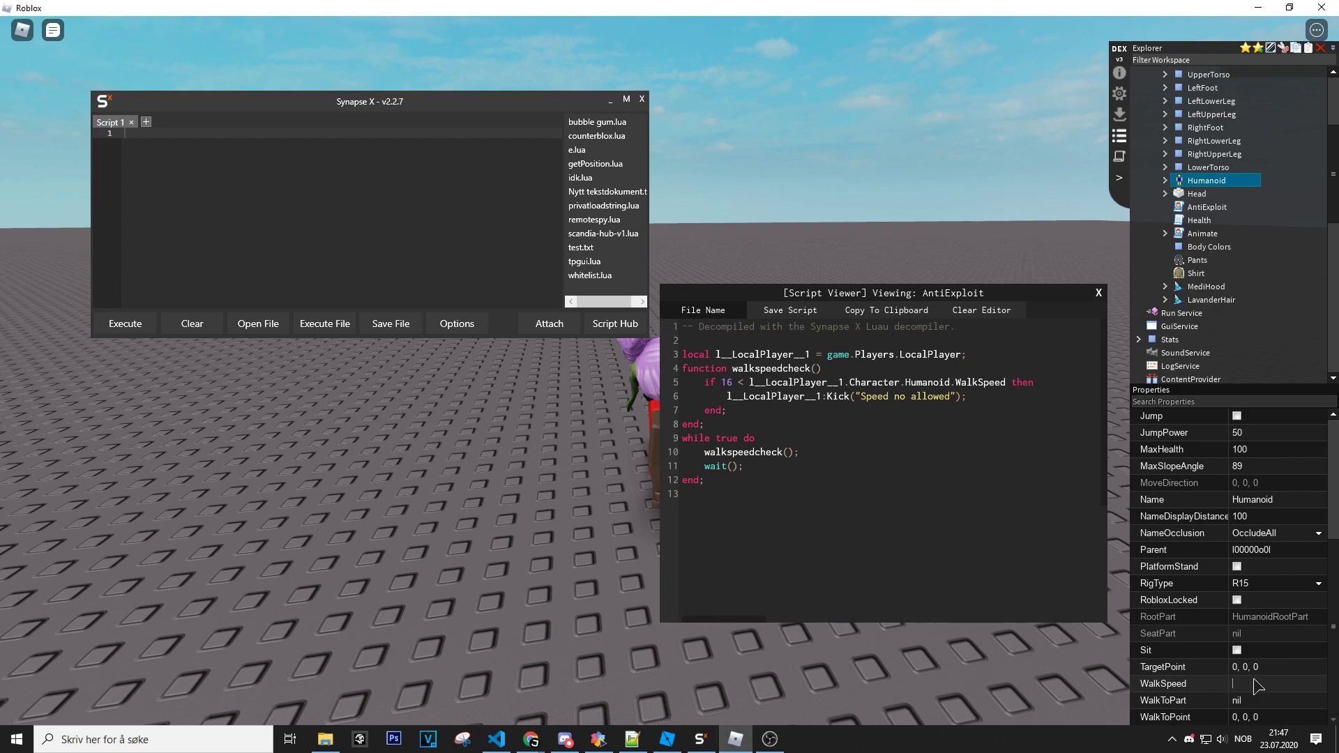
{"action": "type", "text": "20"}
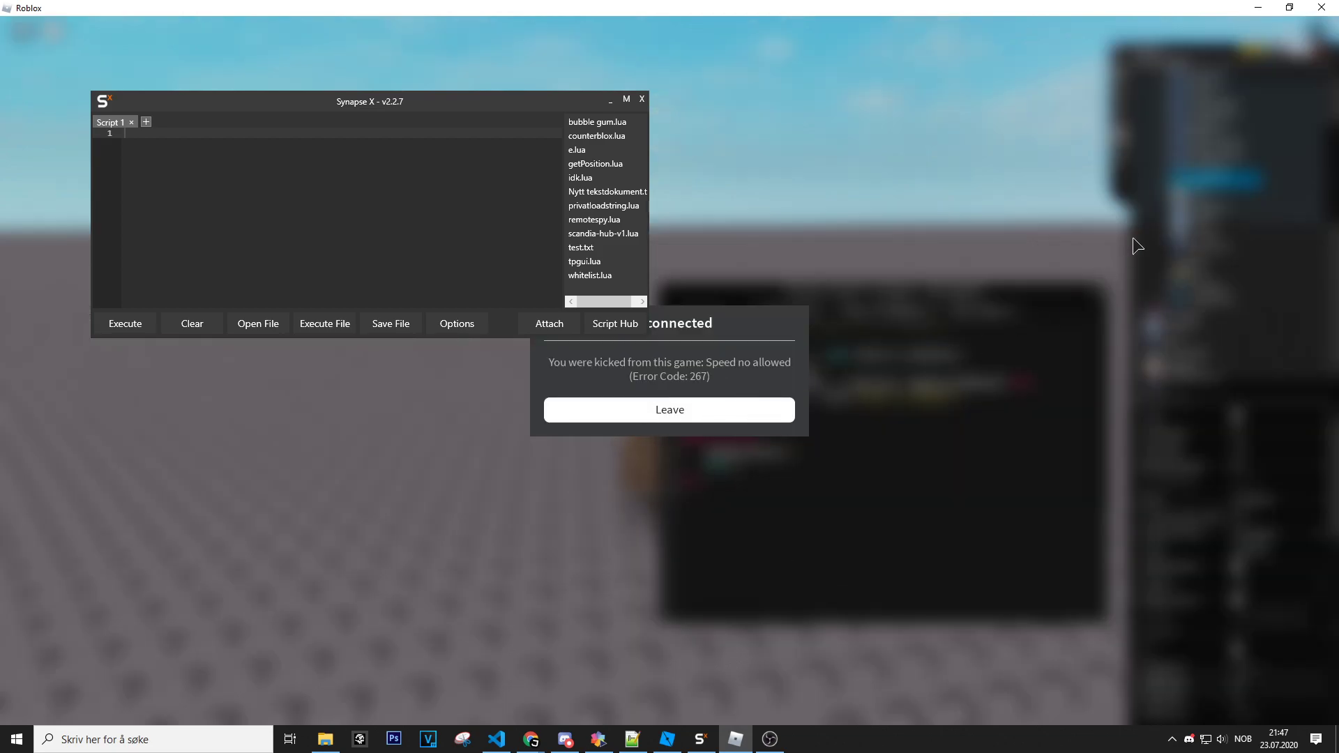
- Leave the disconnected session, rejoin, and run the Dex explorer again
{"action": "left_click", "coordinate": [669, 409]}
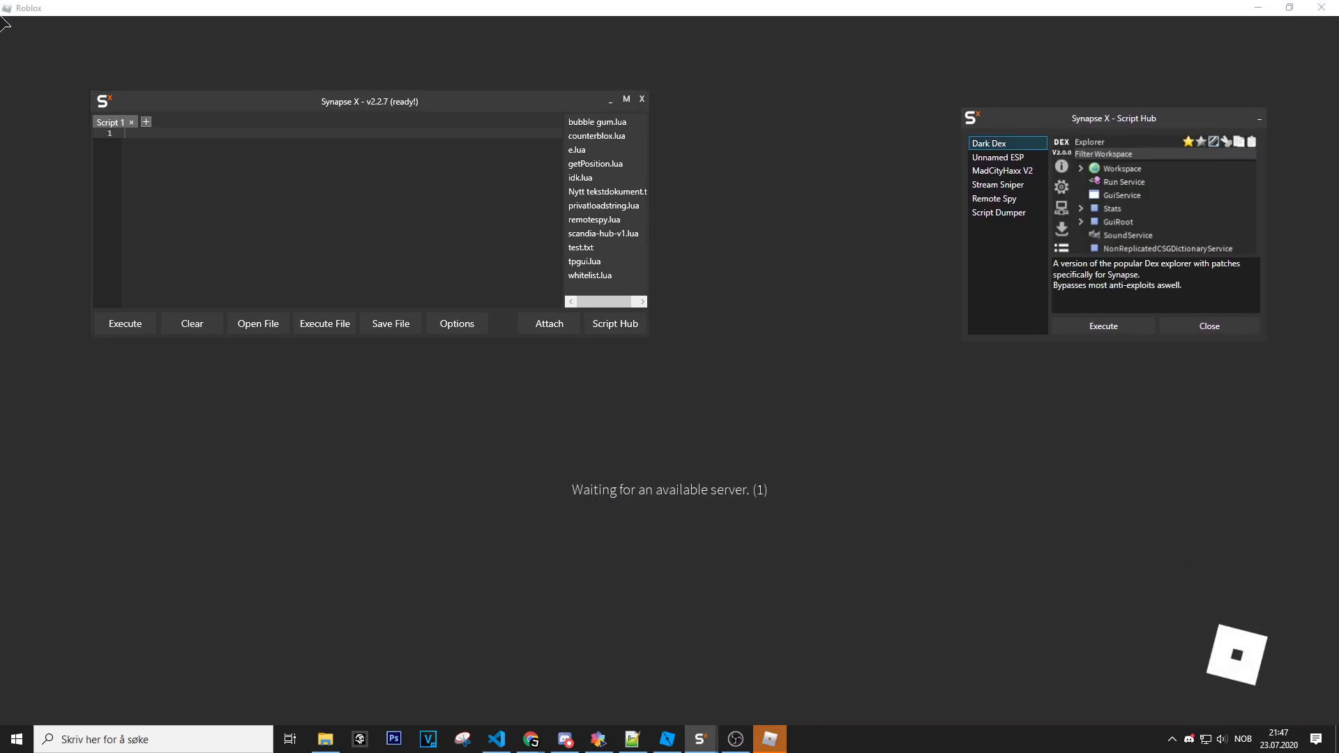
{"action": "left_click", "coordinate": [1102, 326]}
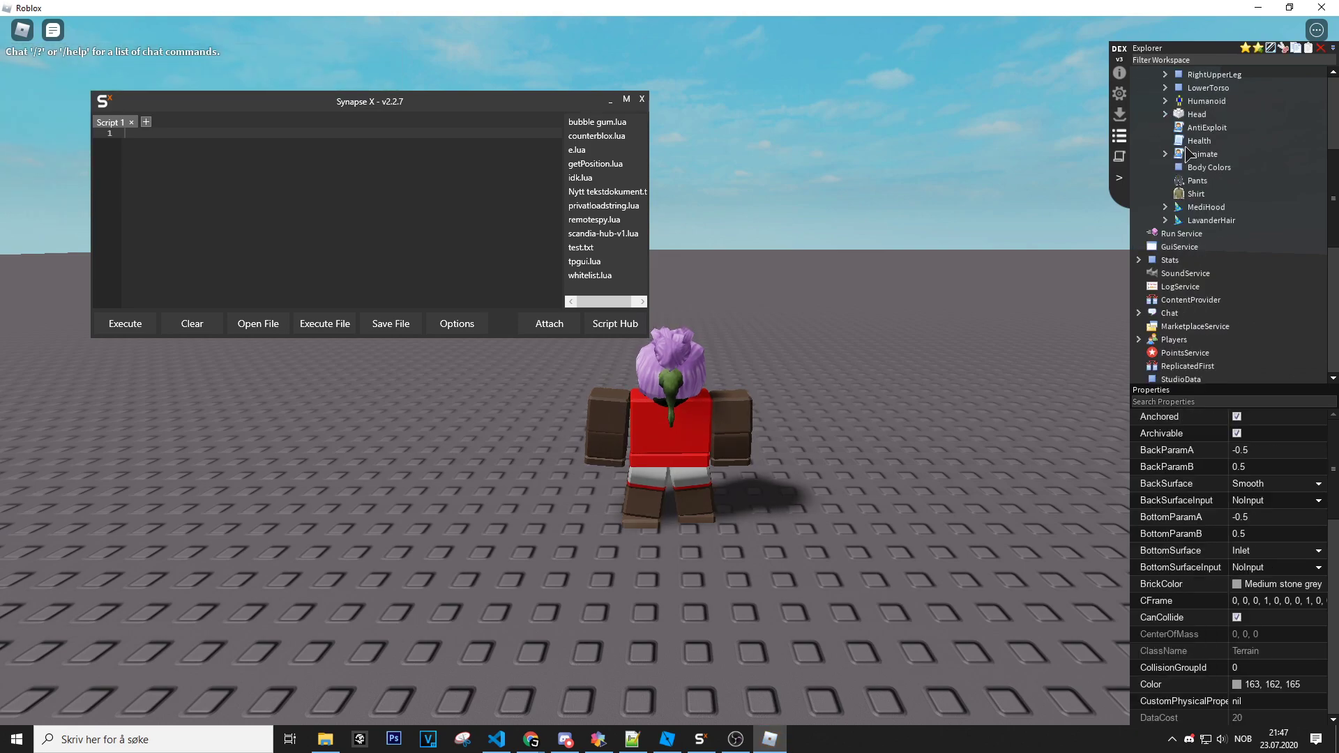
- Reopen AntiExploit's decompiled source and move the Synapse X editor to the lower right
{"action": "left_click", "coordinate": [1206, 127]}
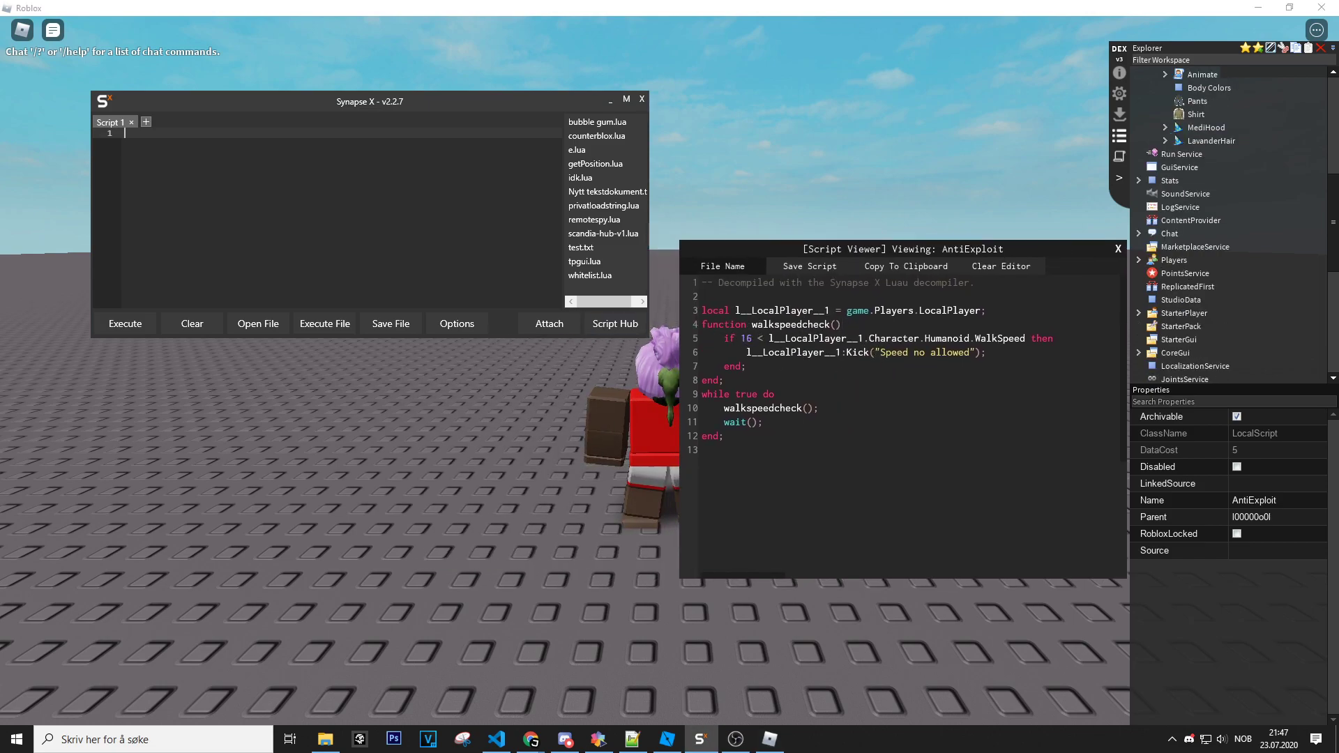
{"action": "left_click_drag", "start_coordinate": [370, 100], "coordinate": [1060, 411]}
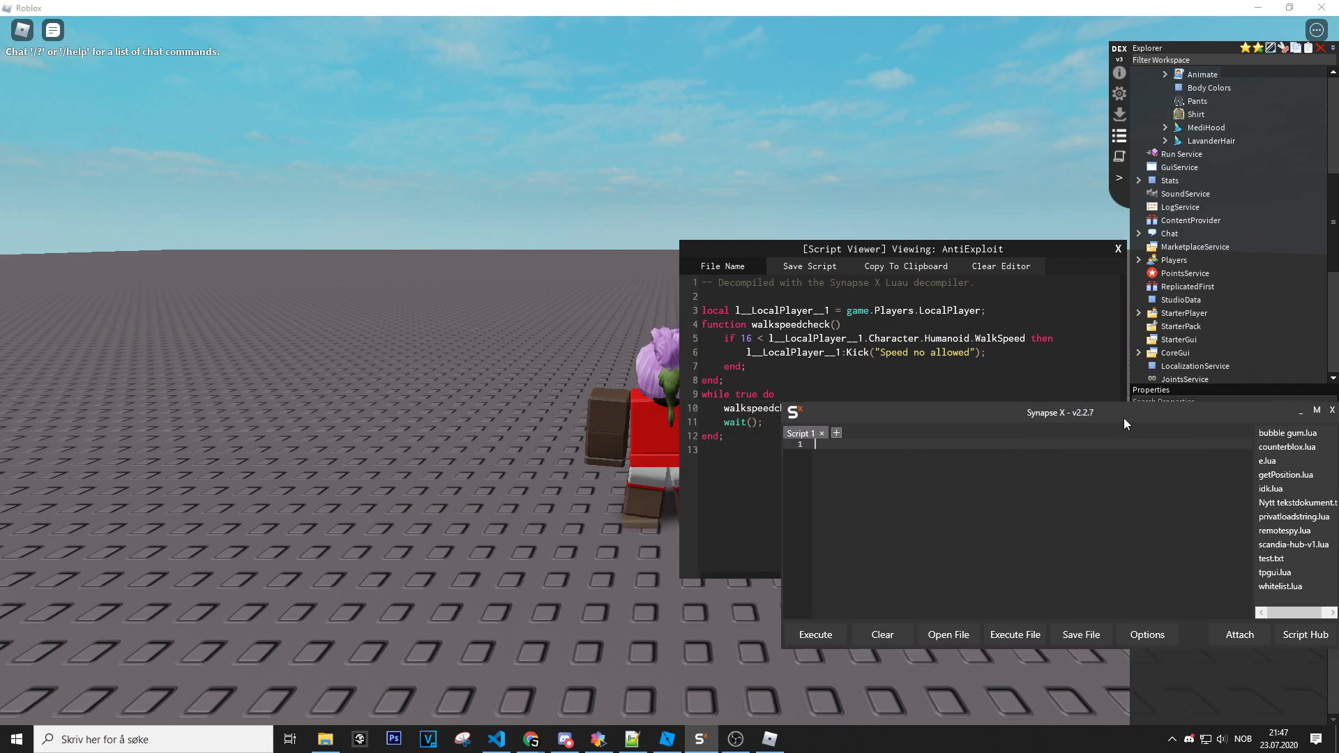
{"action": "left_click_drag", "start_coordinate": [1059, 412], "coordinate": [1110, 396]}
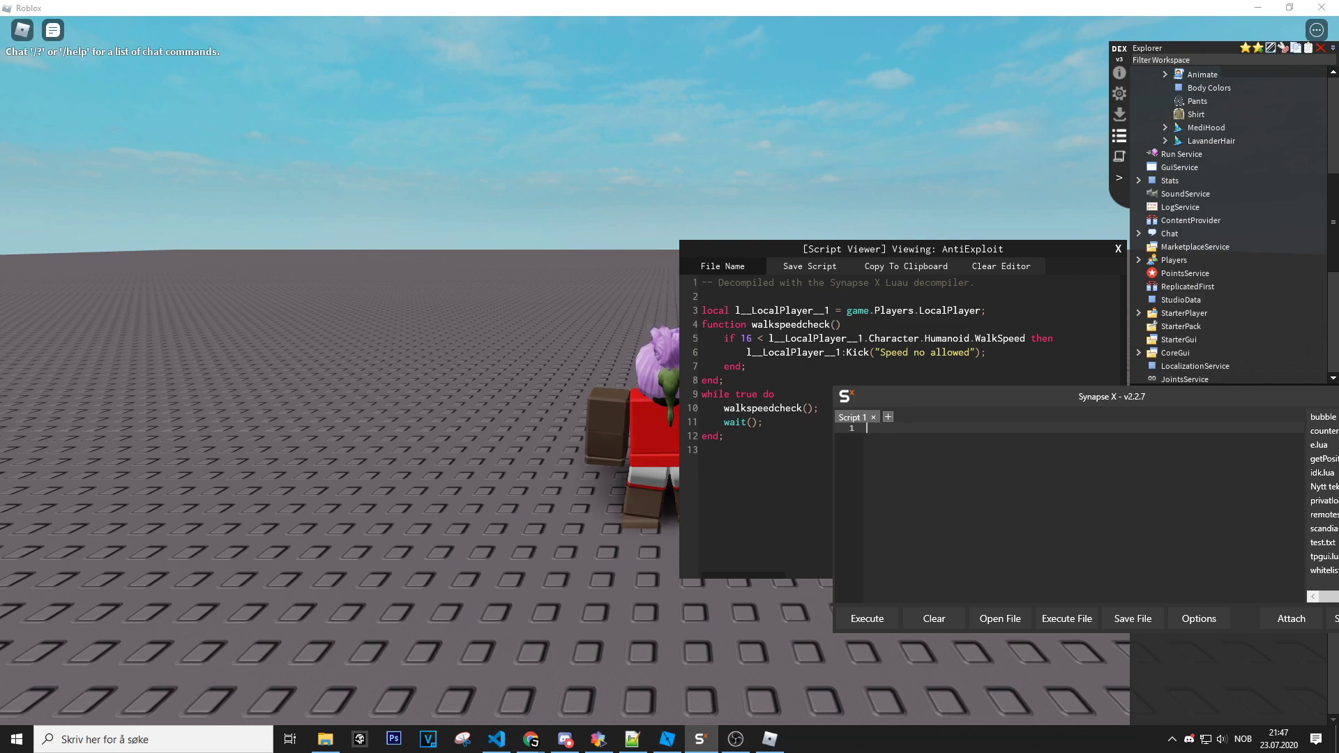
- Type 'local env = getsenv(game.Players.LocalPlayer.Character.AntiExploit)' on line 1, checking Players in Dex
{"action": "type", "text": "local"}
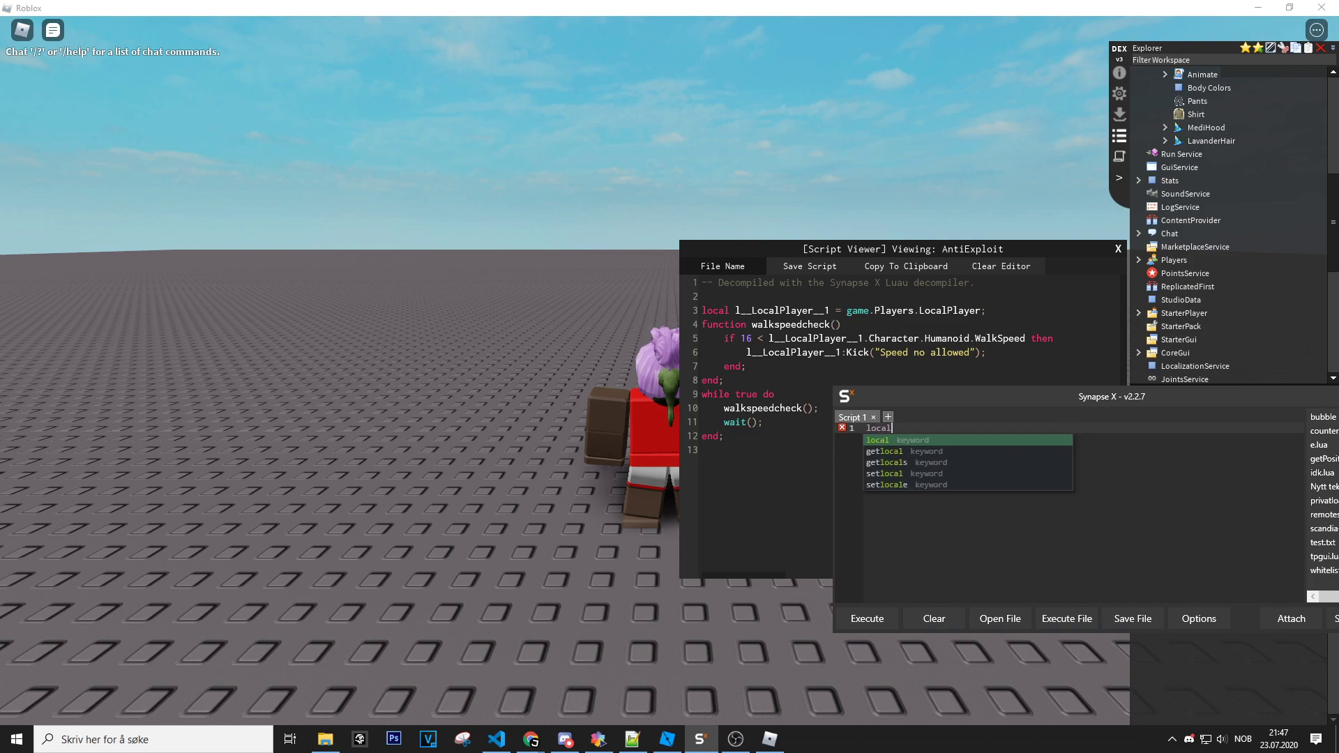
{"action": "type", "text": "env ="}
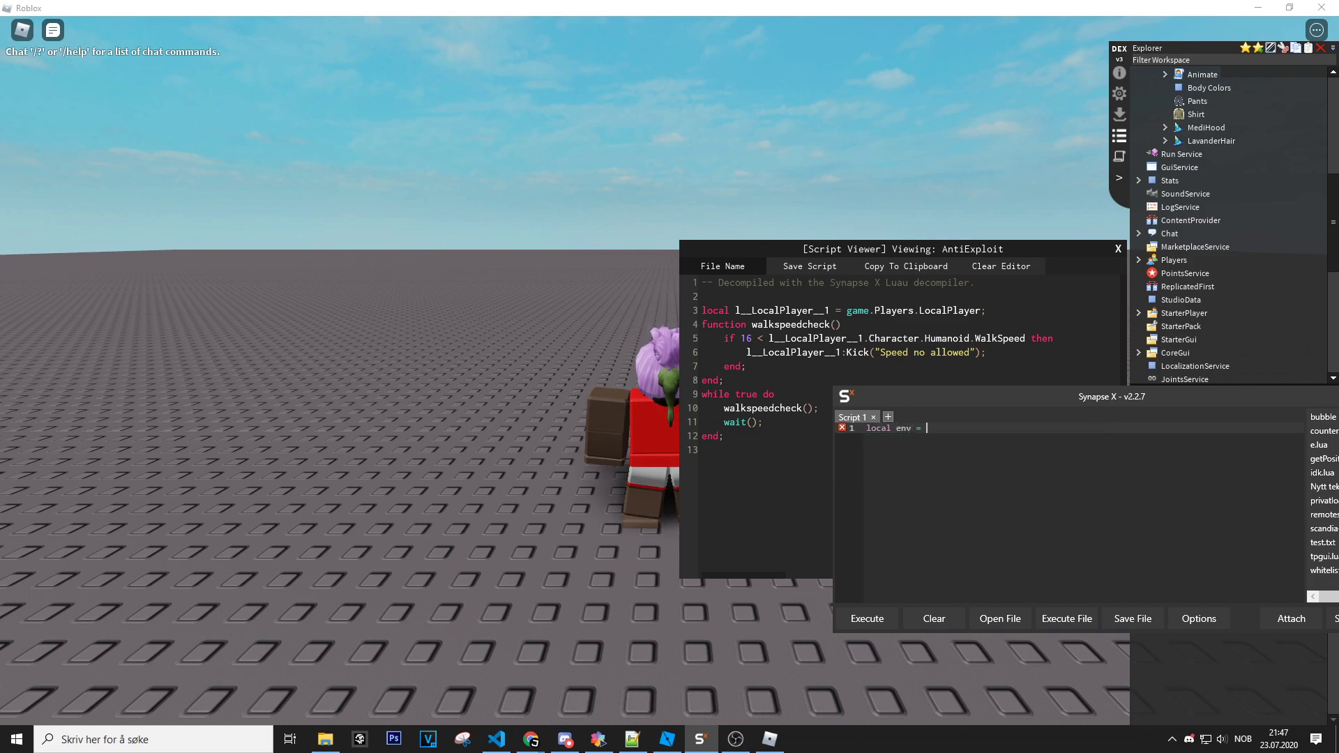
{"action": "type", "text": "getsenv()"}
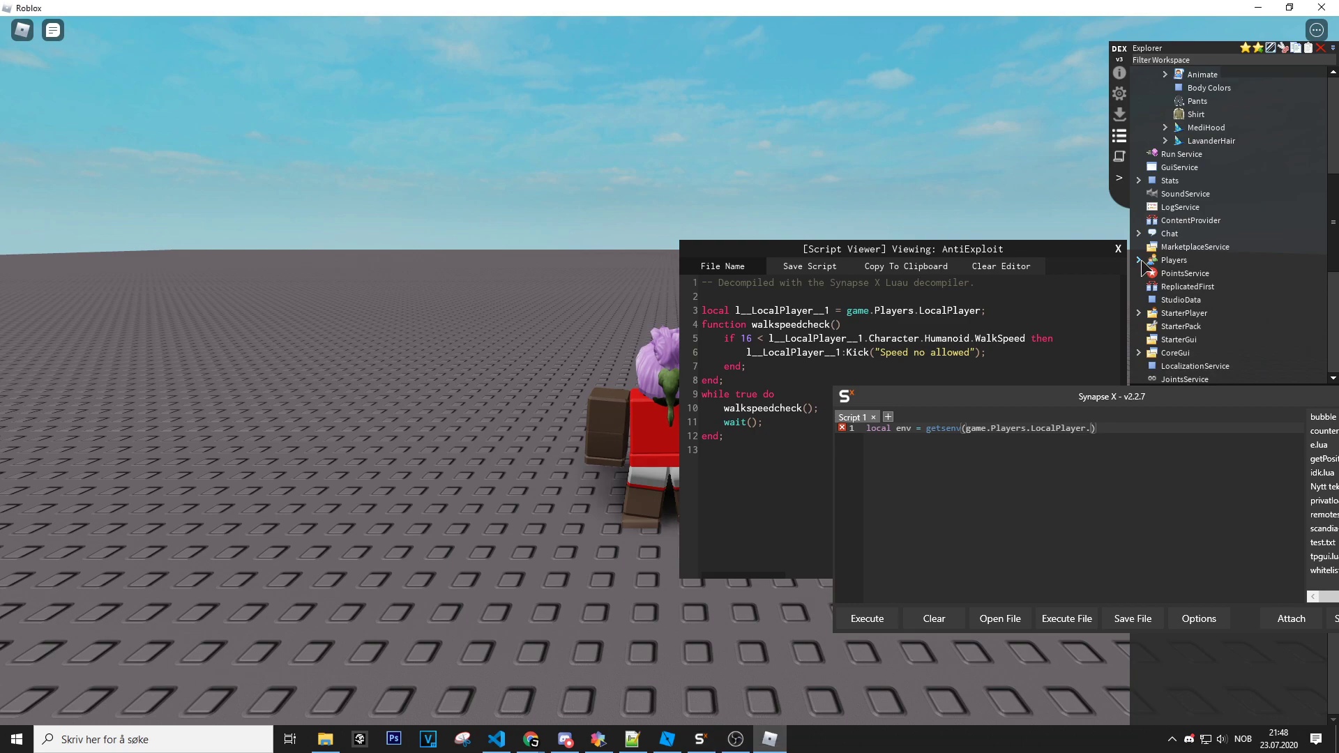
{"action": "left_click", "coordinate": [1139, 260]}
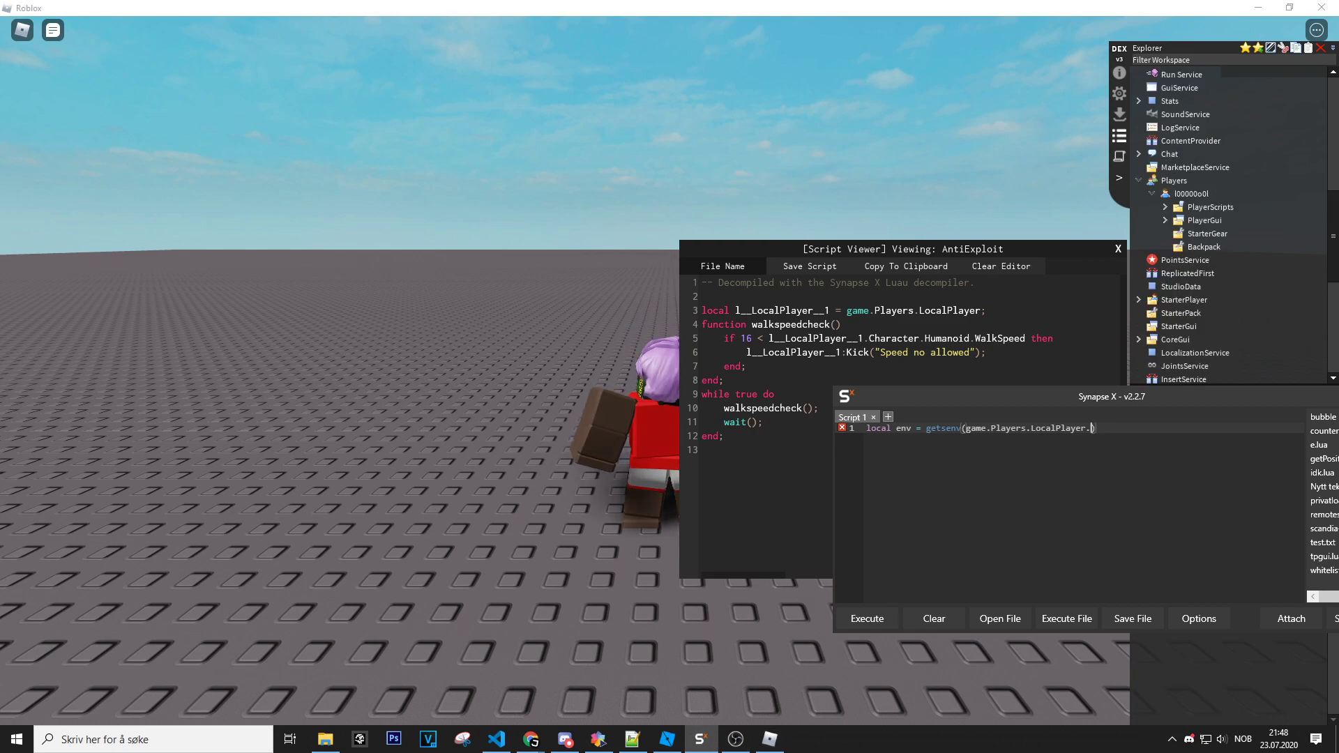
{"action": "type", "text": "Character"}
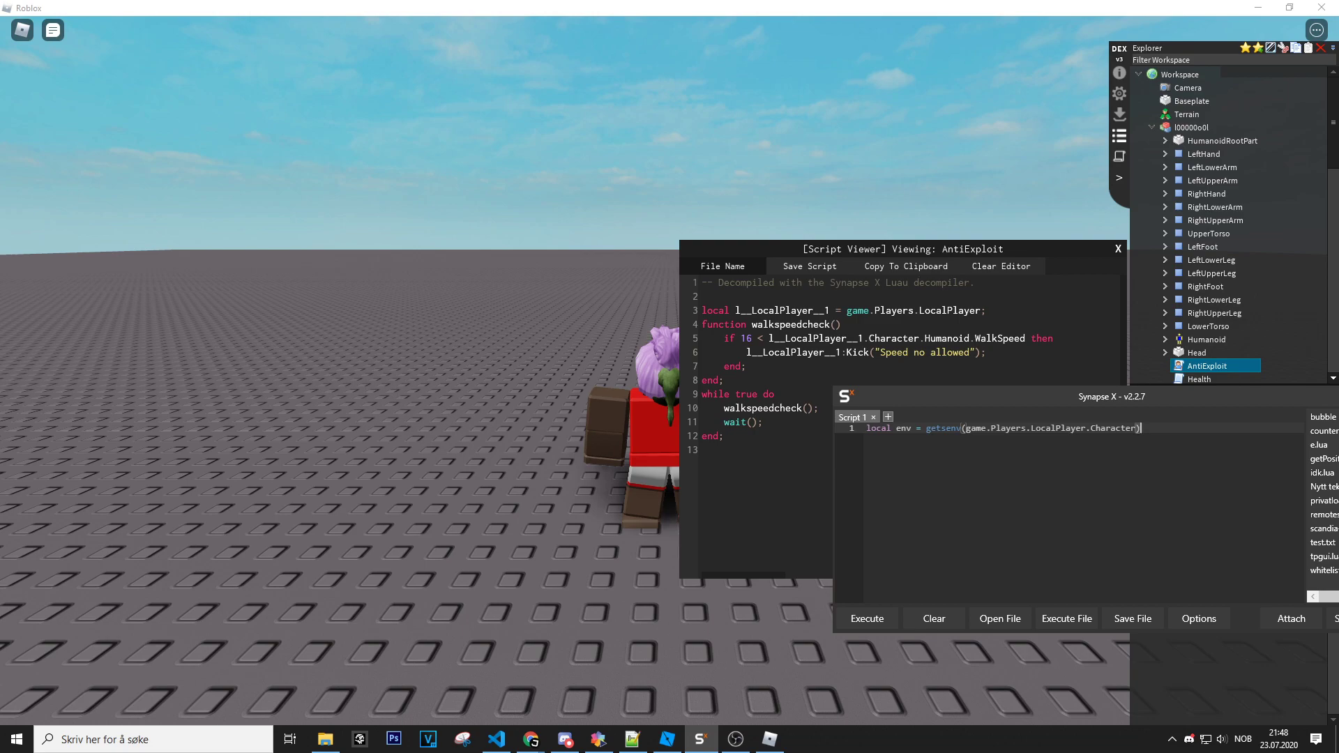
{"action": "type", "text": "."}
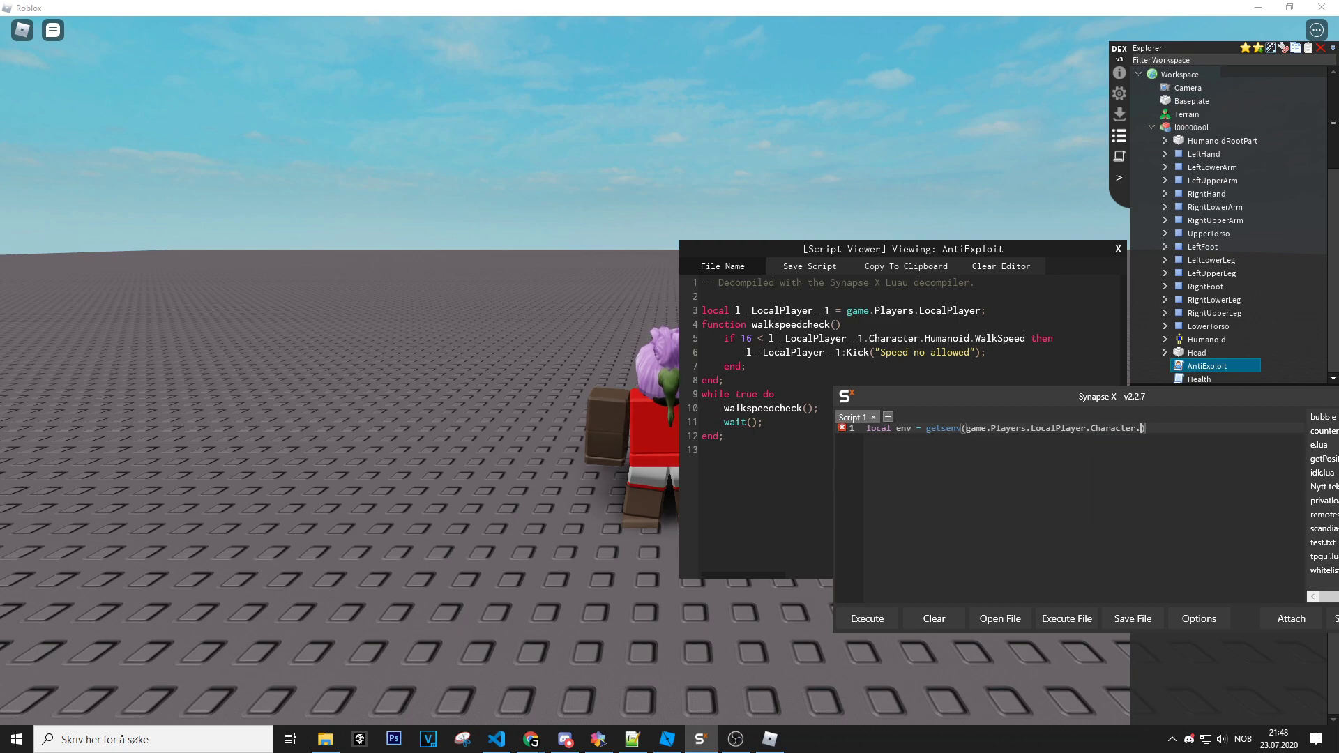
{"action": "type", "text": "AntiExploit)"}
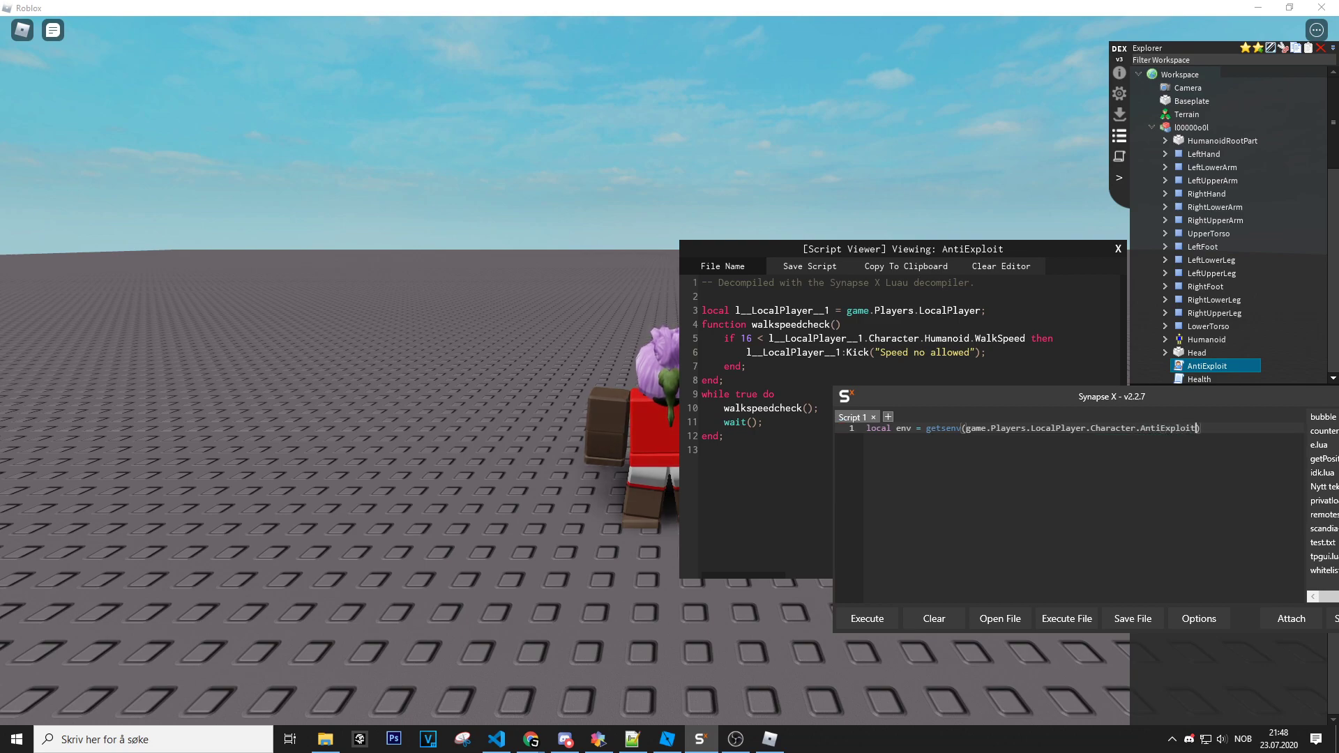
{"action": "key", "text": "enter"}
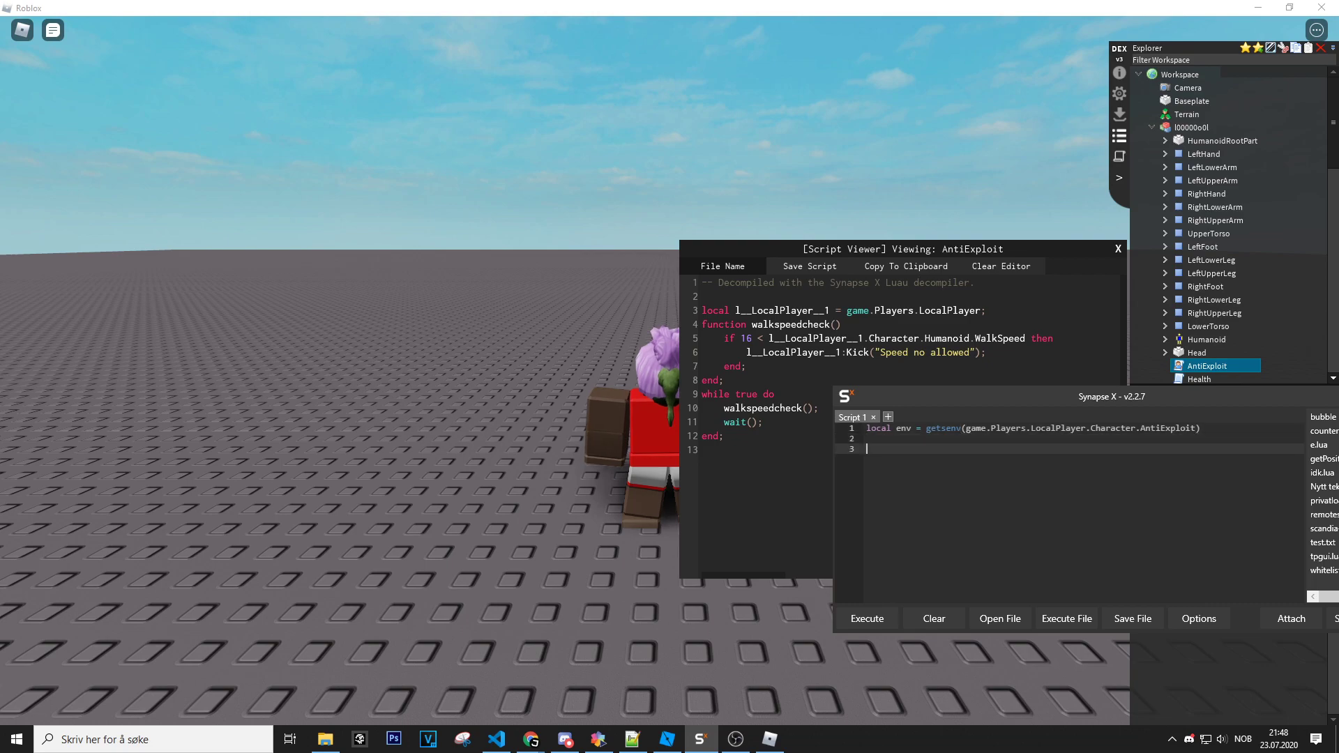
- Write a 'for i,v in pairs(env) do print(i, v) end' loop in the editor
{"action": "type", "text": "for i,b"}
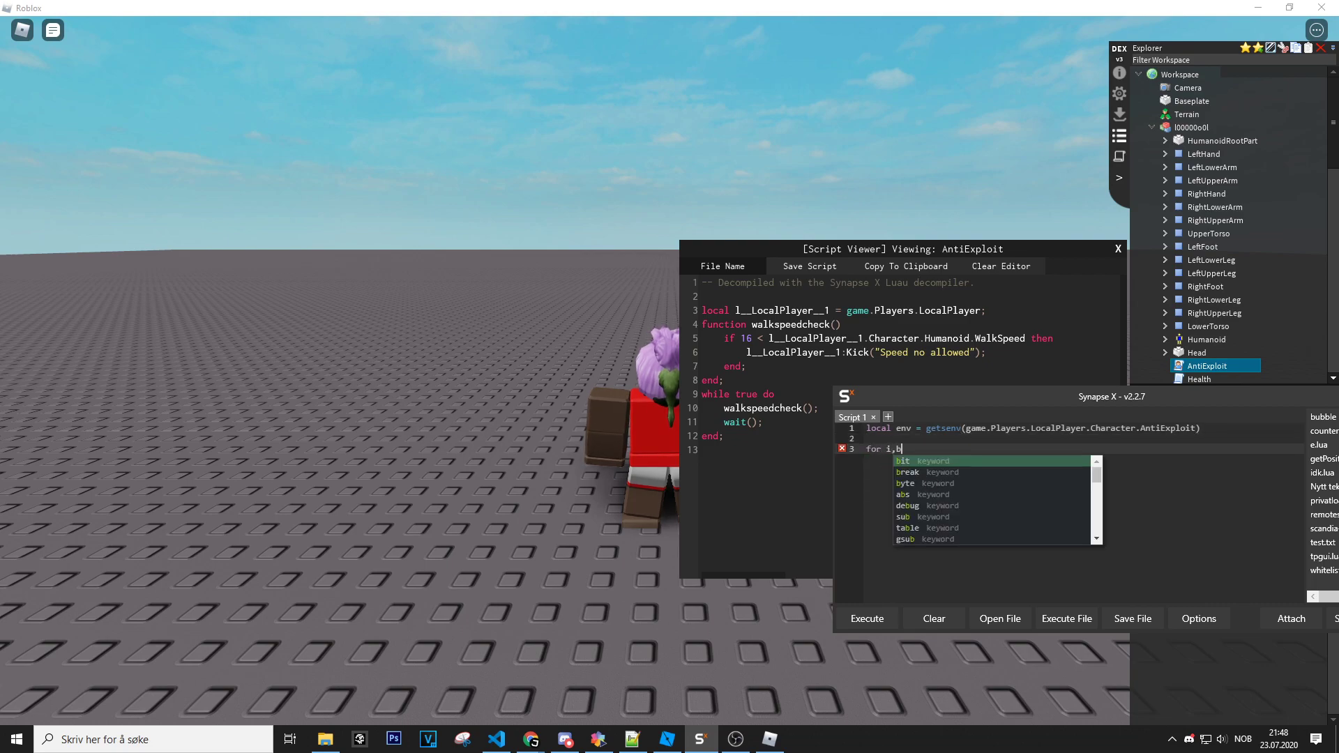
{"action": "type", "text": "v"}
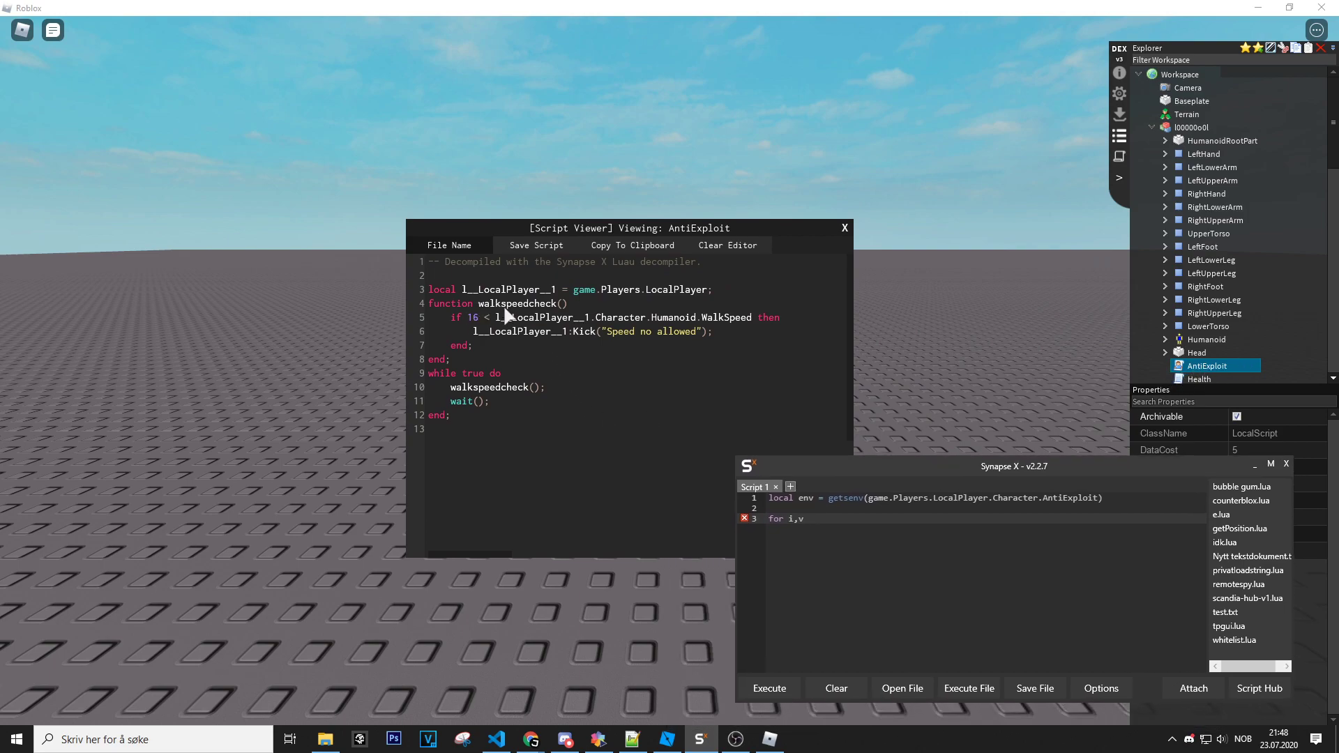
{"action": "type", "text": "in pairs("}
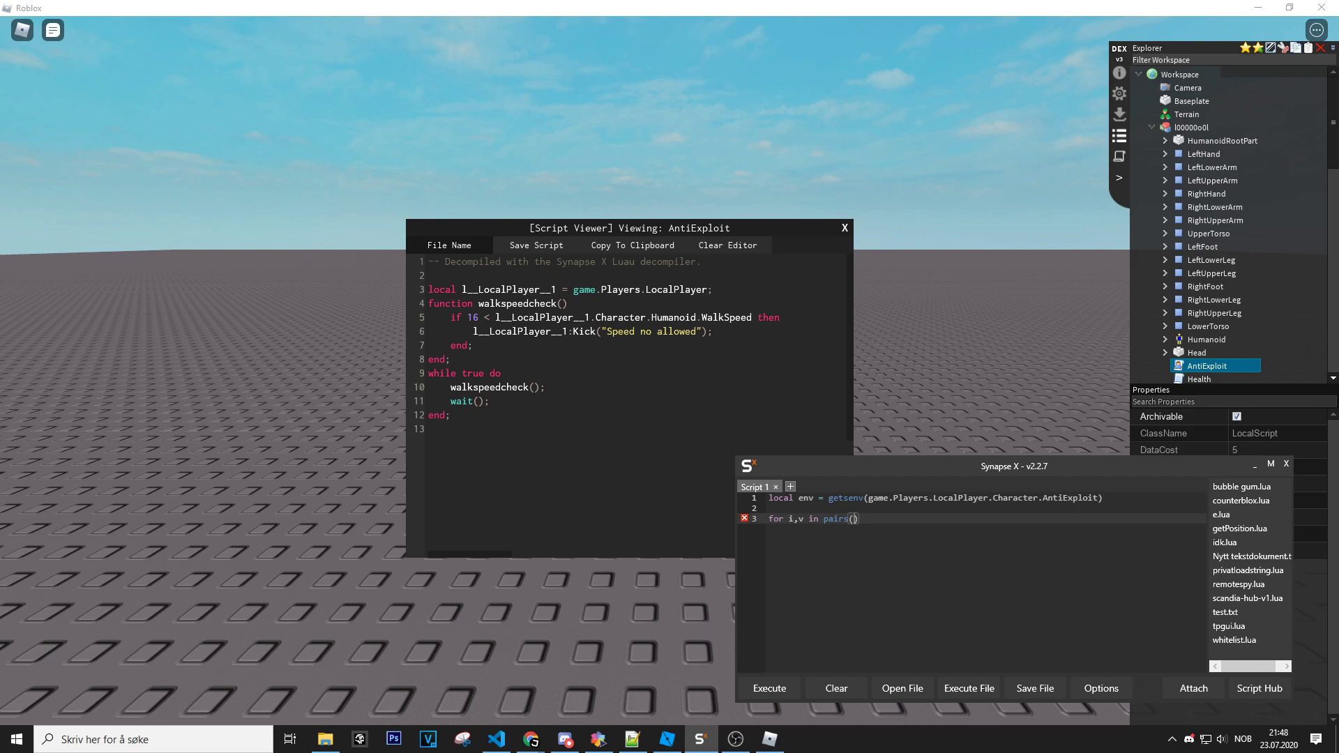
{"action": "type", "text": "env) do"}
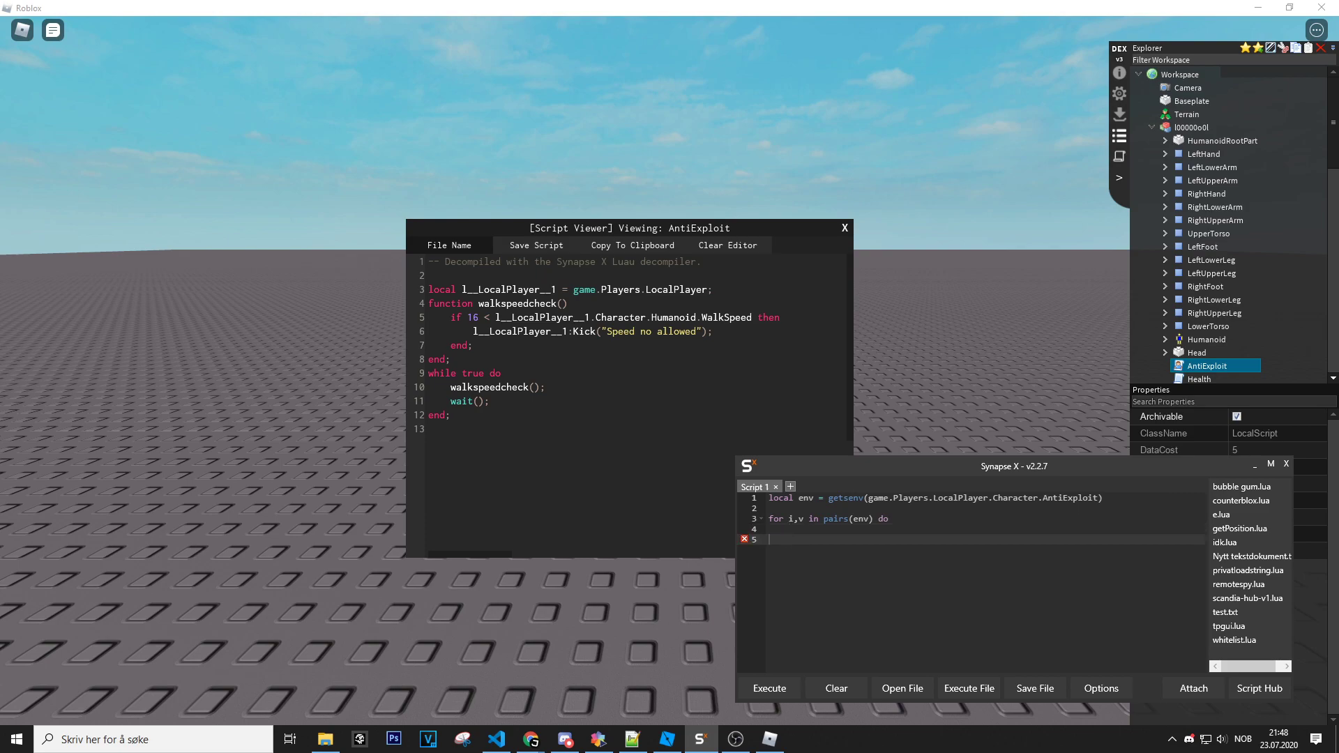
{"action": "type", "text": "end"}
{"action": "left_click", "coordinate": [984, 530]}
{"action": "type", "text": "print(i, "}
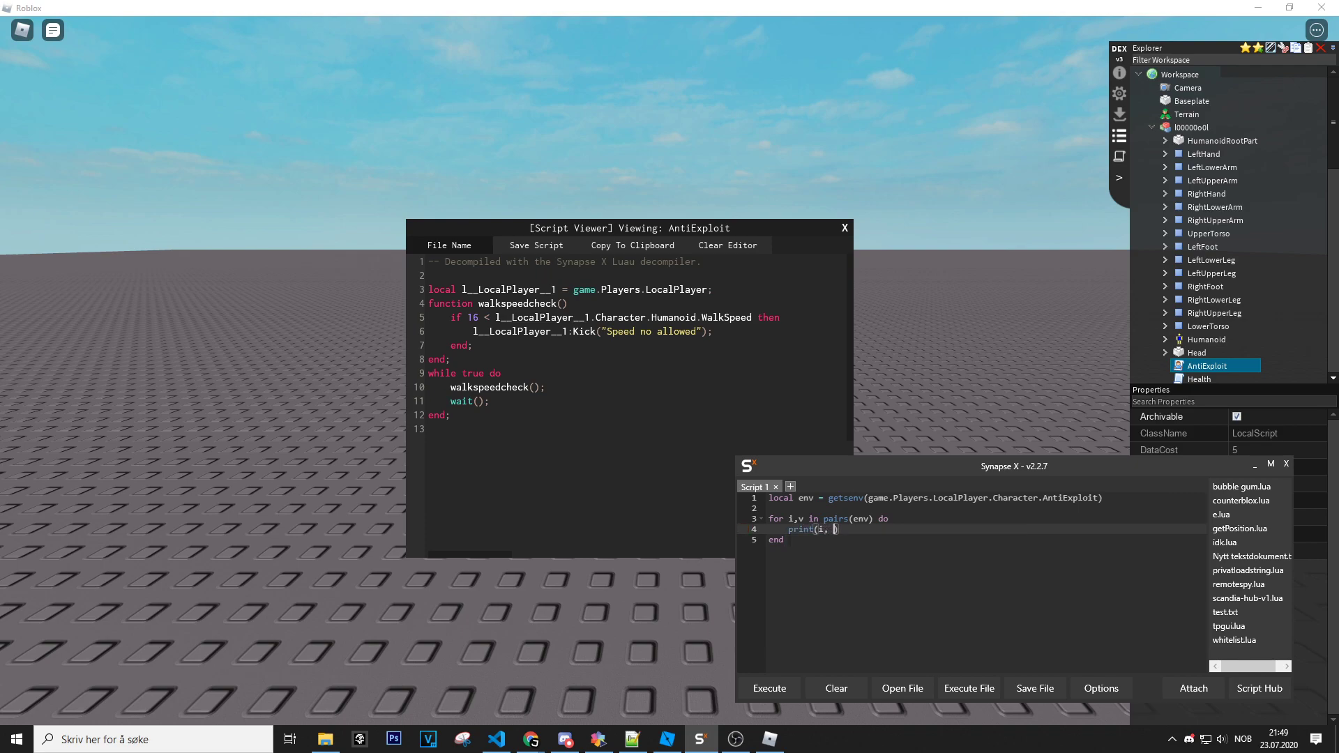
{"action": "type", "text": "v"}
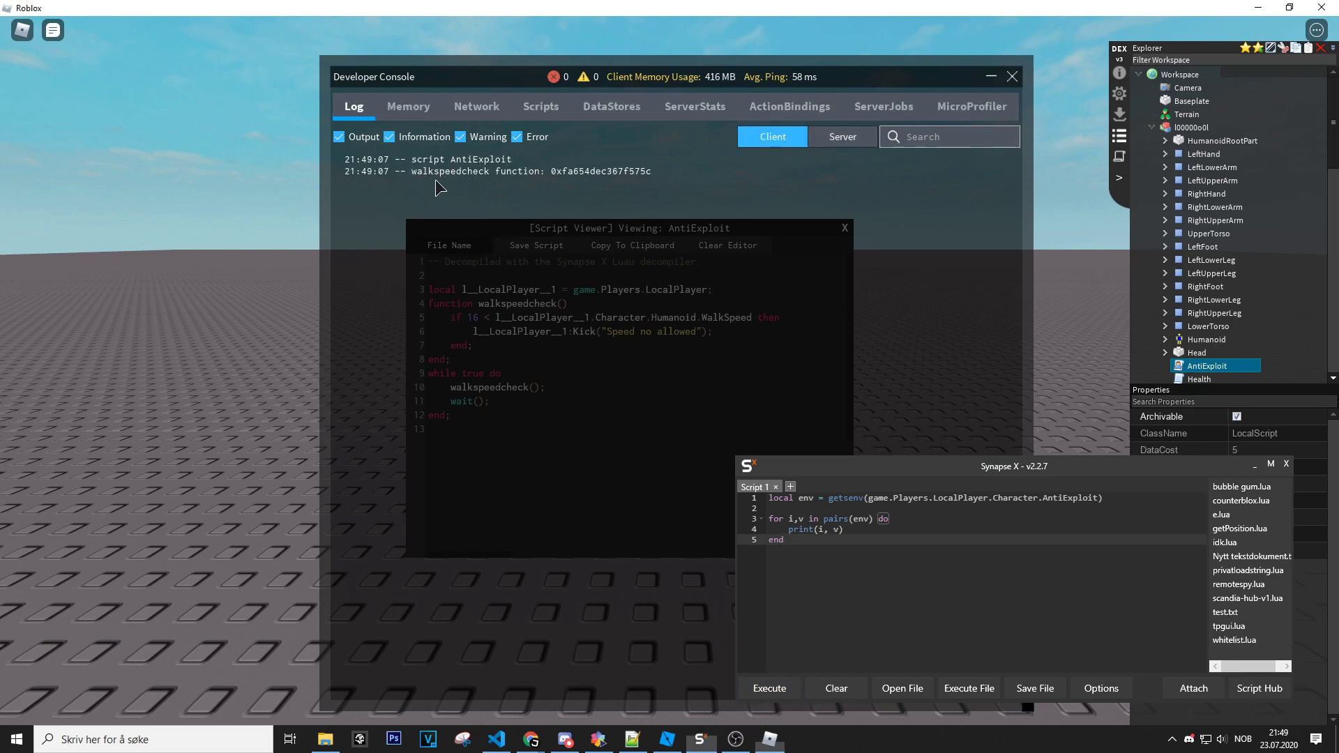
{"action": "mouse_move", "coordinate": [502, 210]}
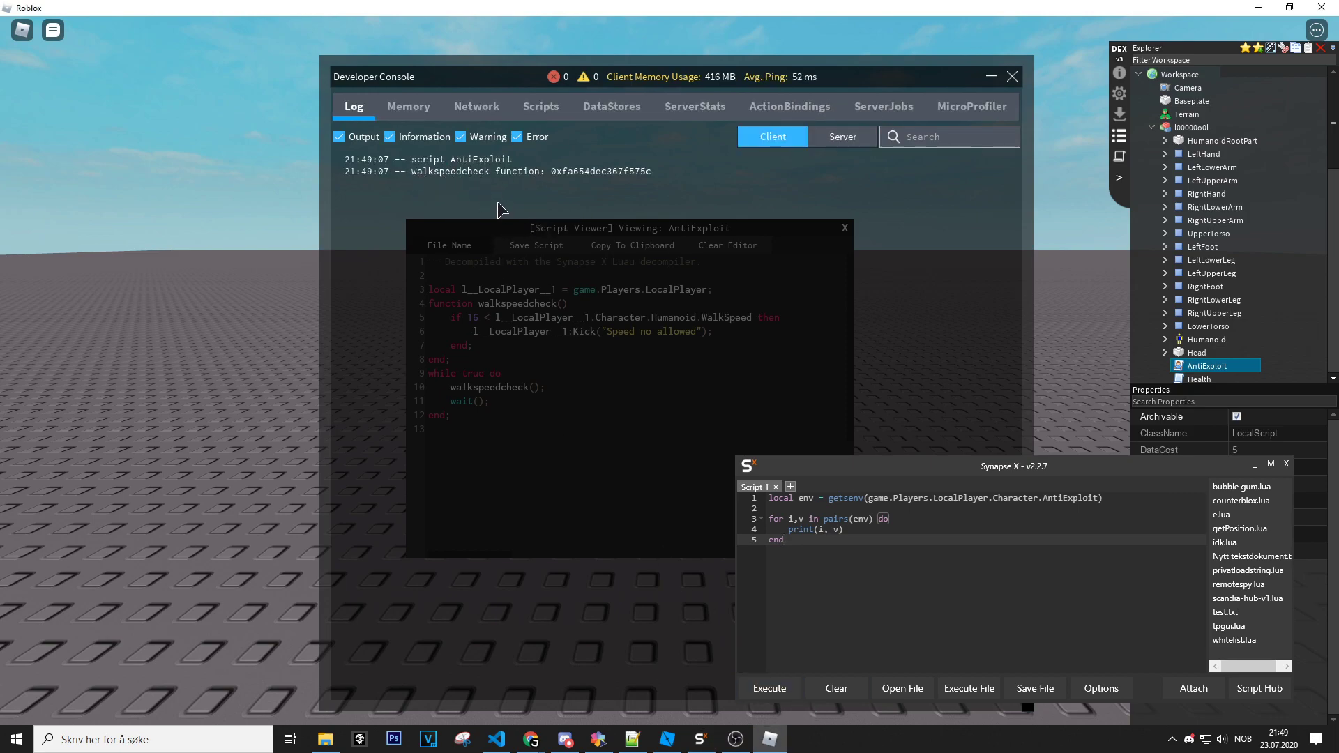
{"action": "mouse_move", "coordinate": [526, 188]}
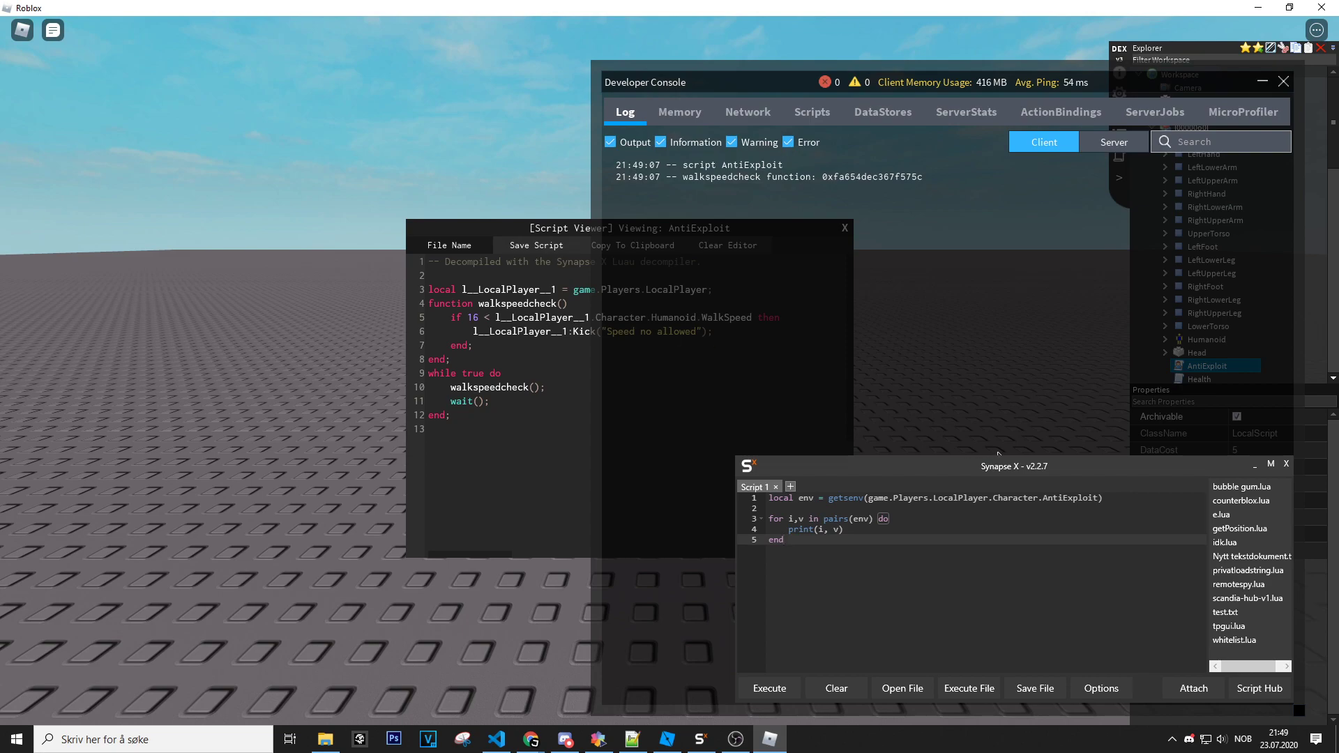
- Append '.walkspeedcheck' to the end of the getsenv line
{"action": "left_click", "coordinate": [1102, 498]}
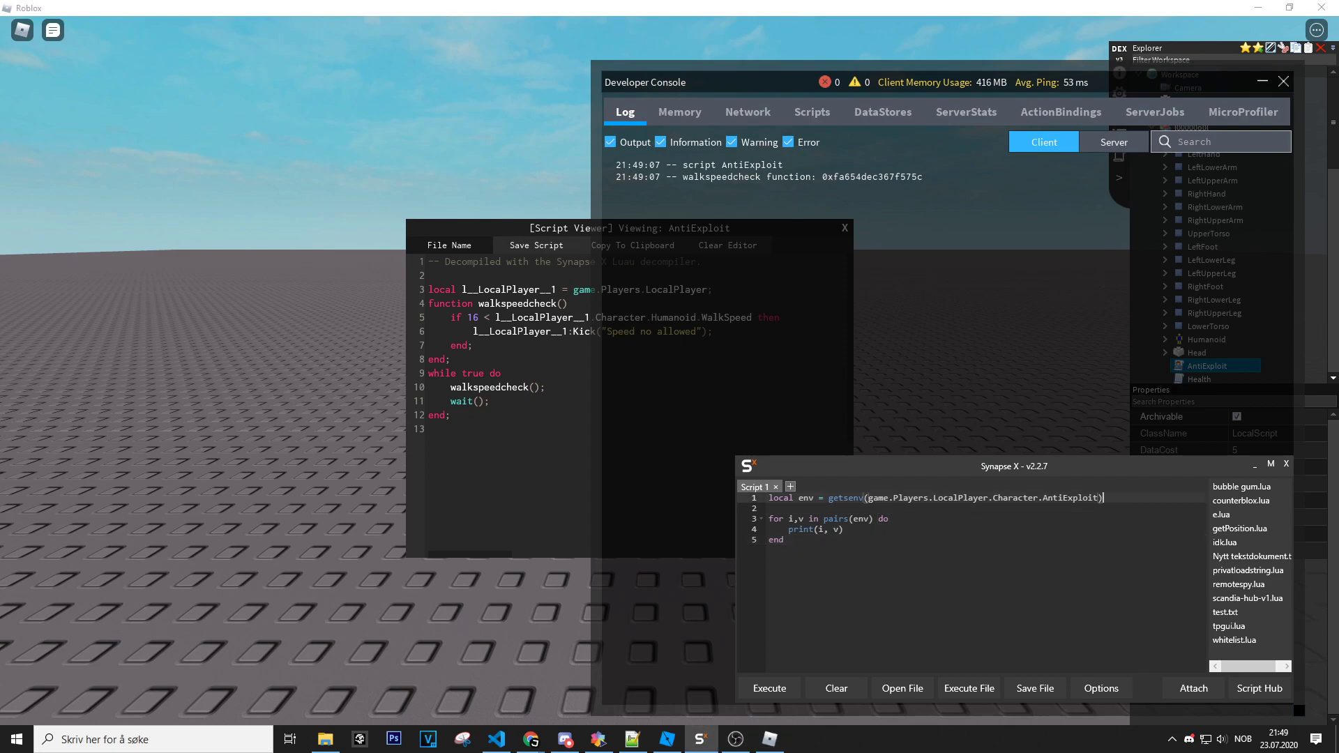
{"action": "type", "text": ".walk"}
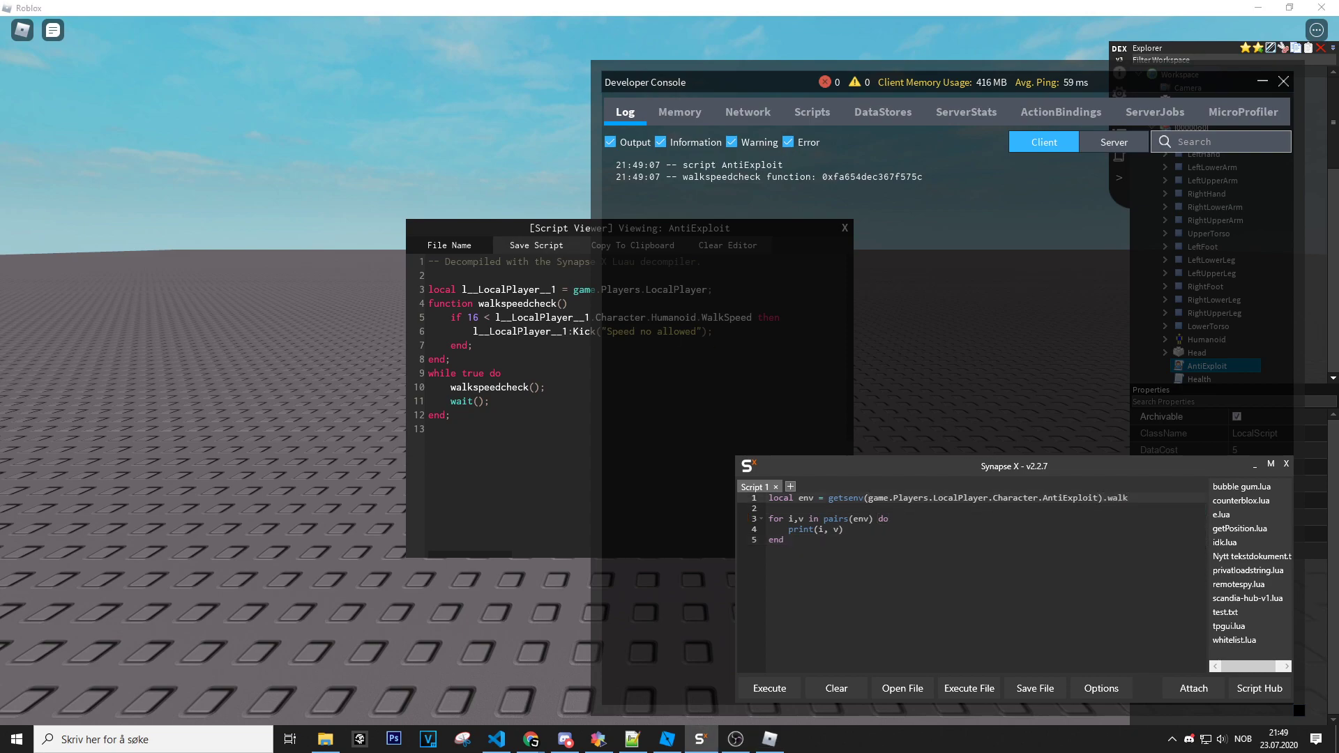
{"action": "type", "text": "speed"}
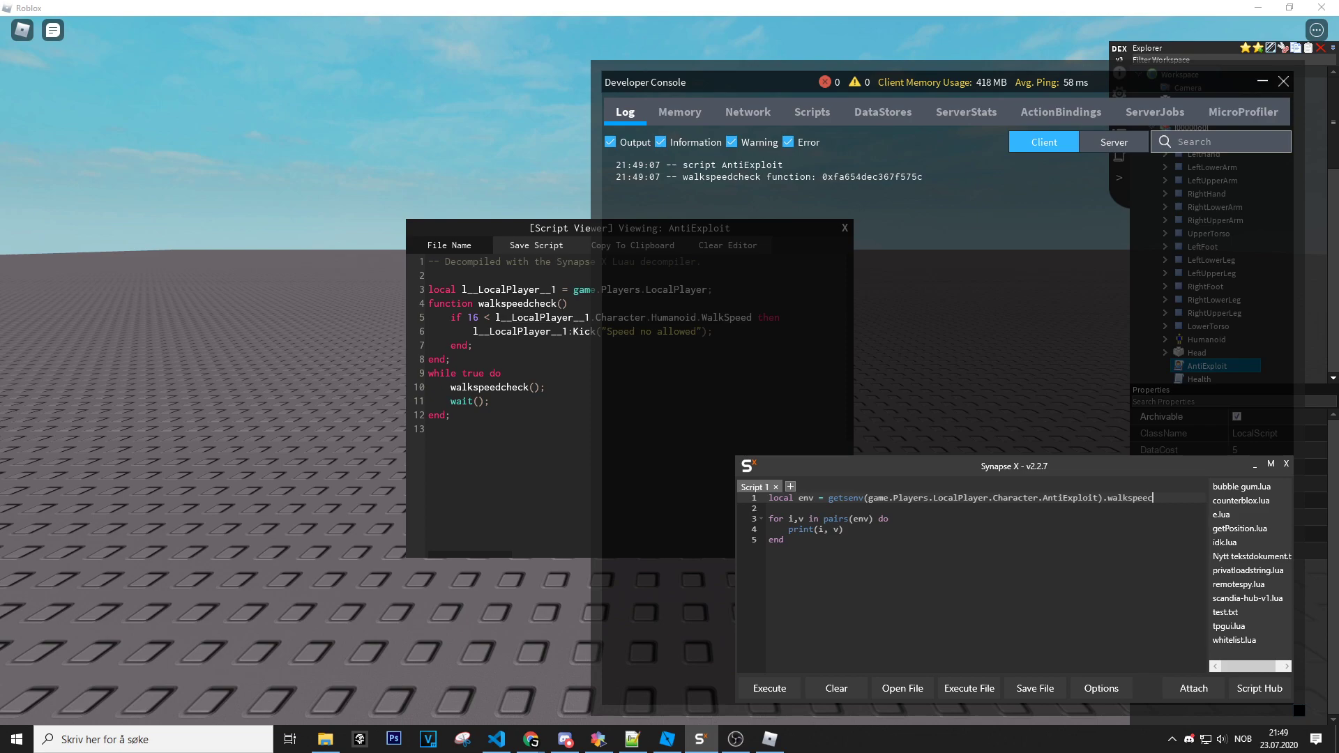
{"action": "type", "text": "check"}
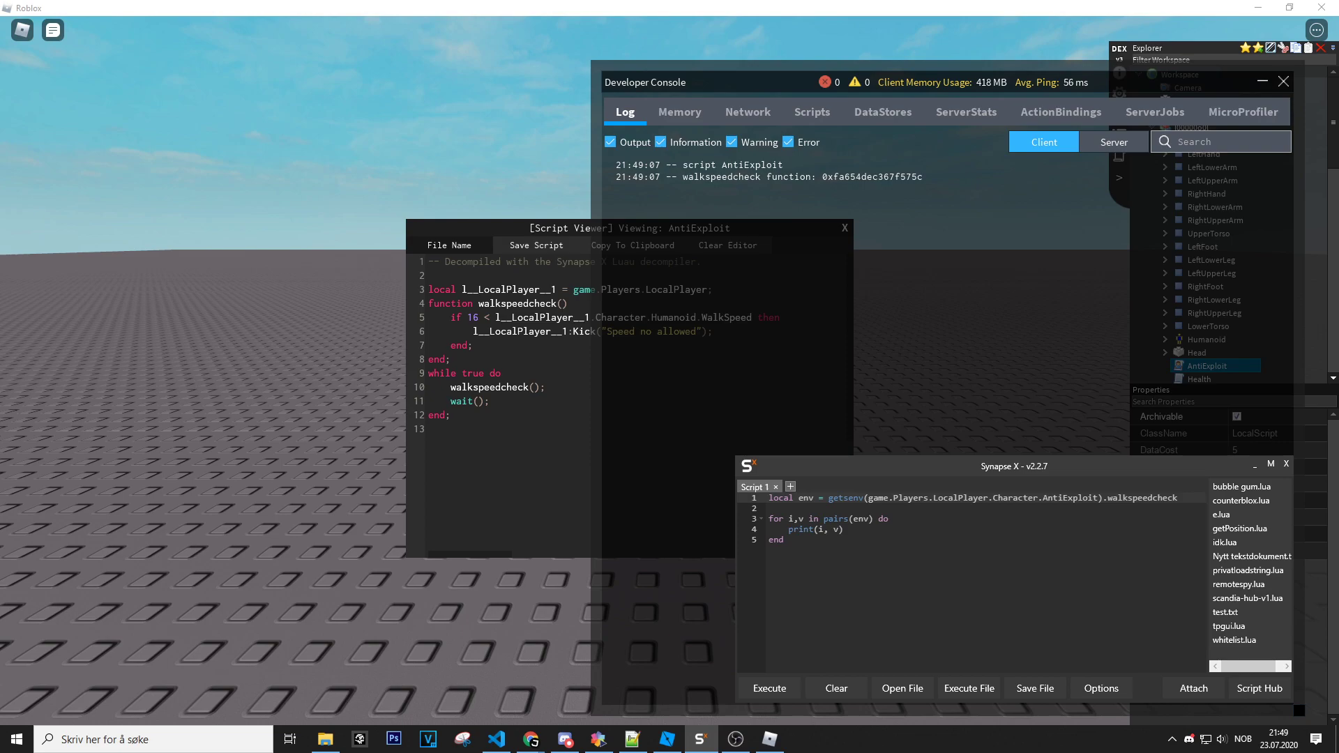
- Execute the script, getting a pairs argument error, and remove the for loop
{"action": "left_click", "coordinate": [768, 688]}
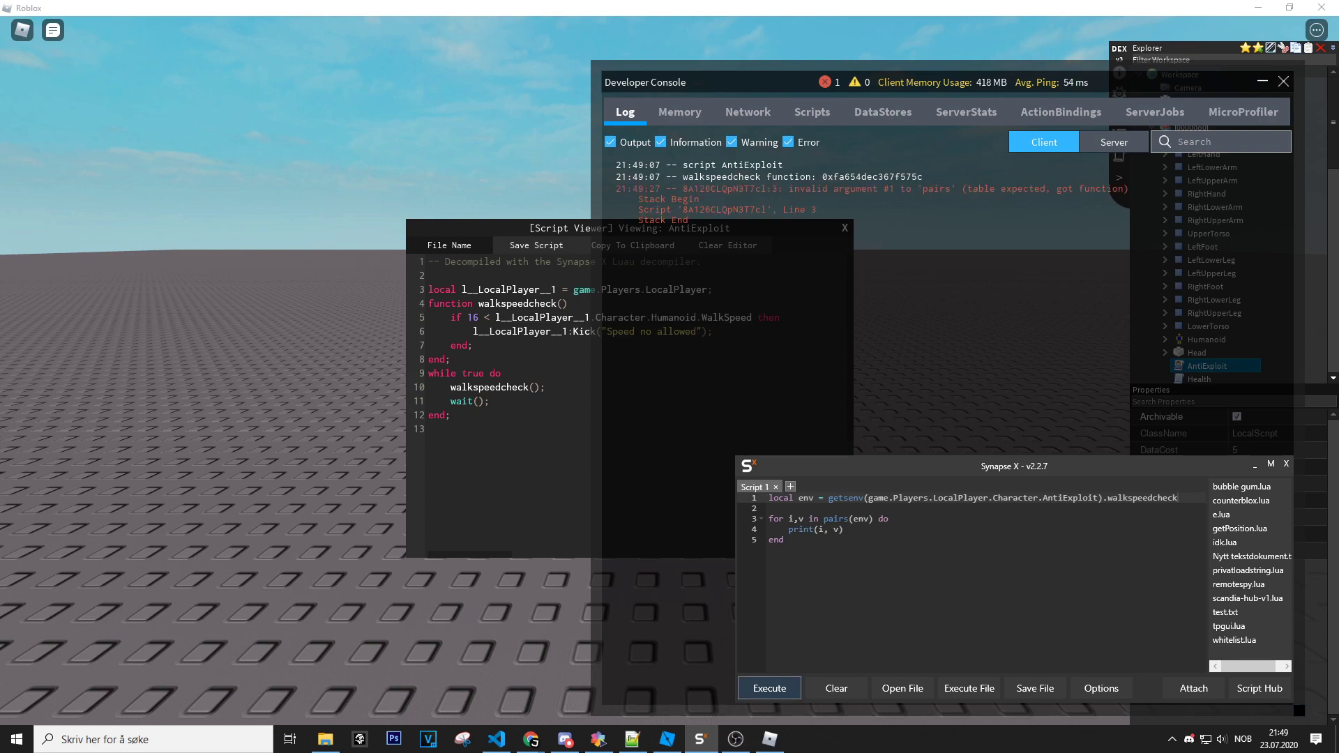
{"action": "type", "text": "env"}
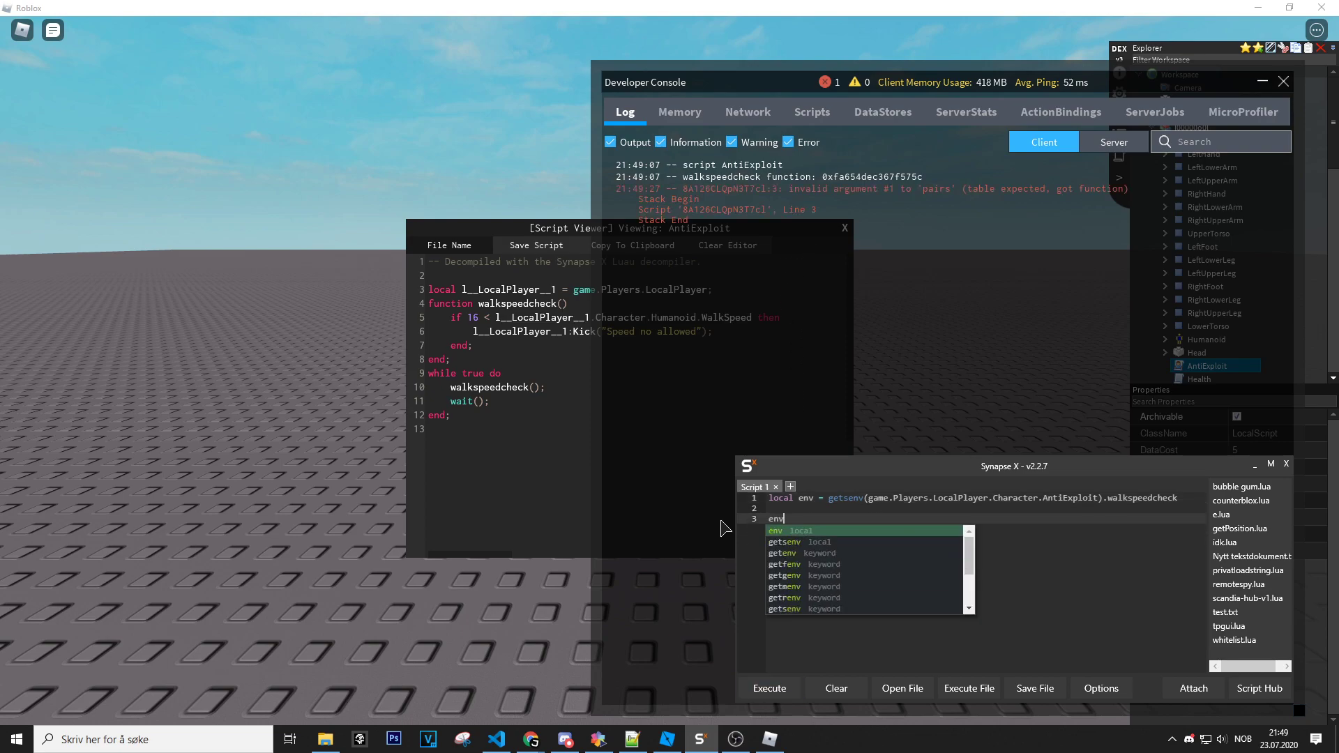
{"action": "type", "text": "()"}
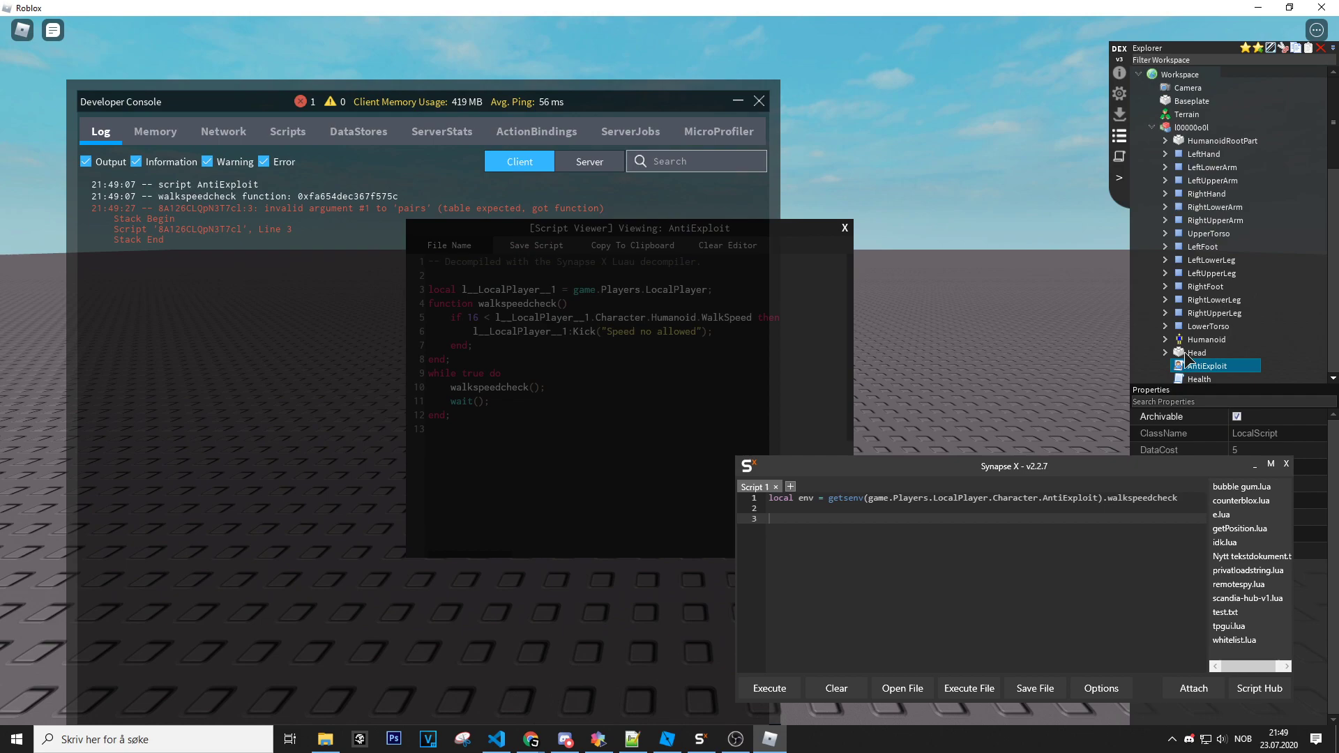
- Select Humanoid in Dex and type 'hookfunction(env, newclosure(function() end))' on line 3
{"action": "left_click", "coordinate": [1202, 339]}
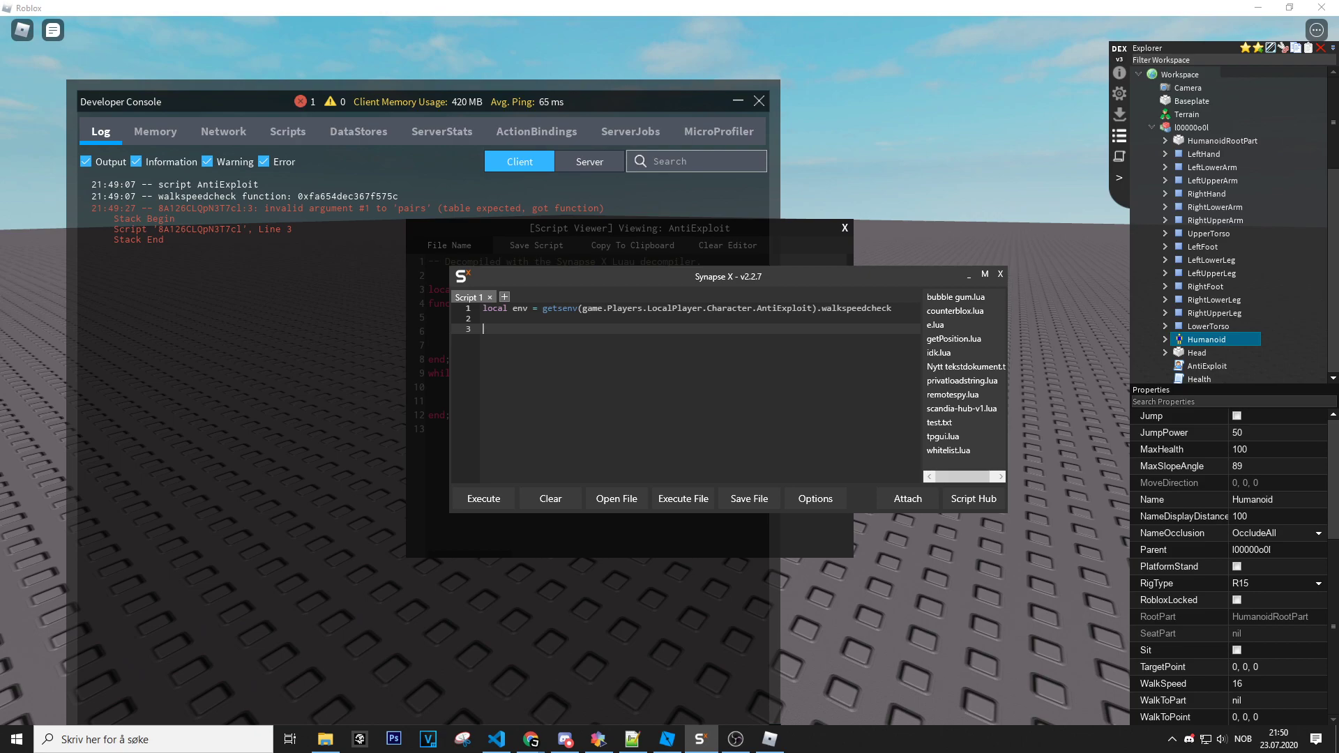
{"action": "type", "text": "hook"}
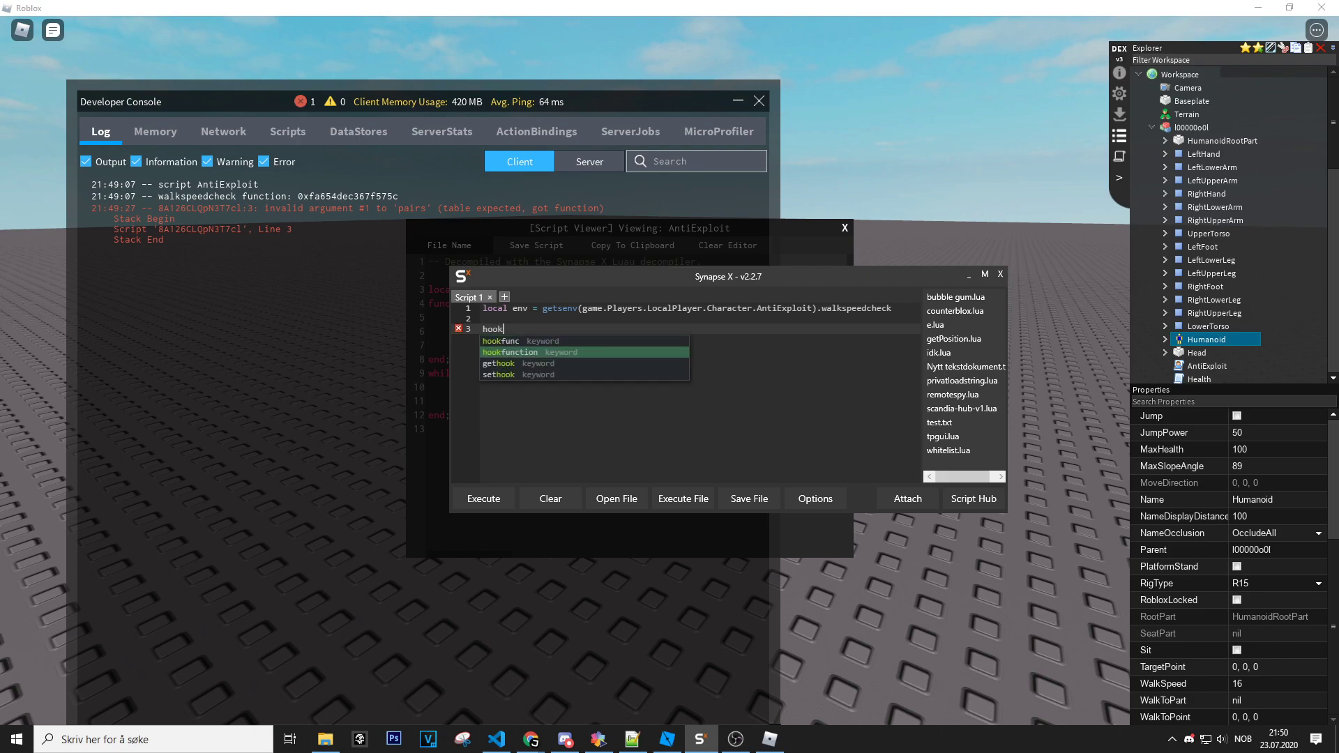
{"action": "type", "text": "function(env,"}
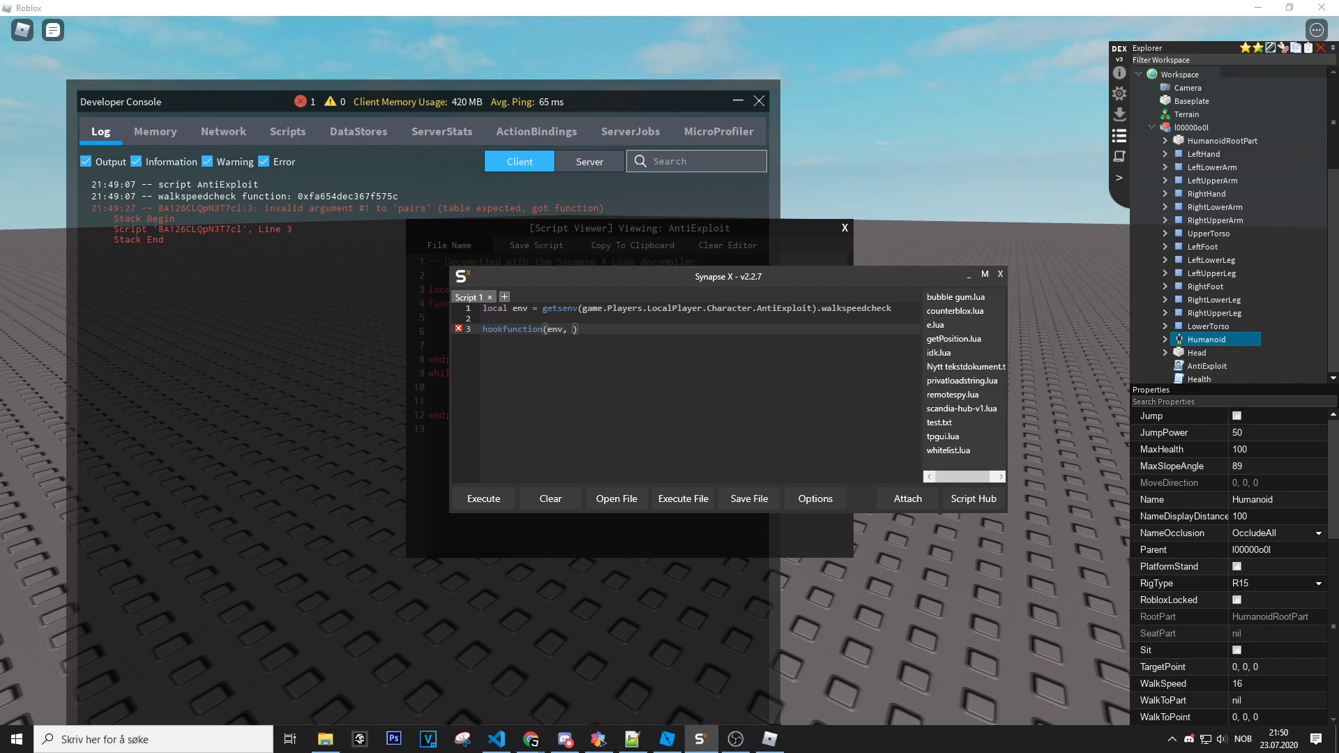
{"action": "type", "text": "function("}
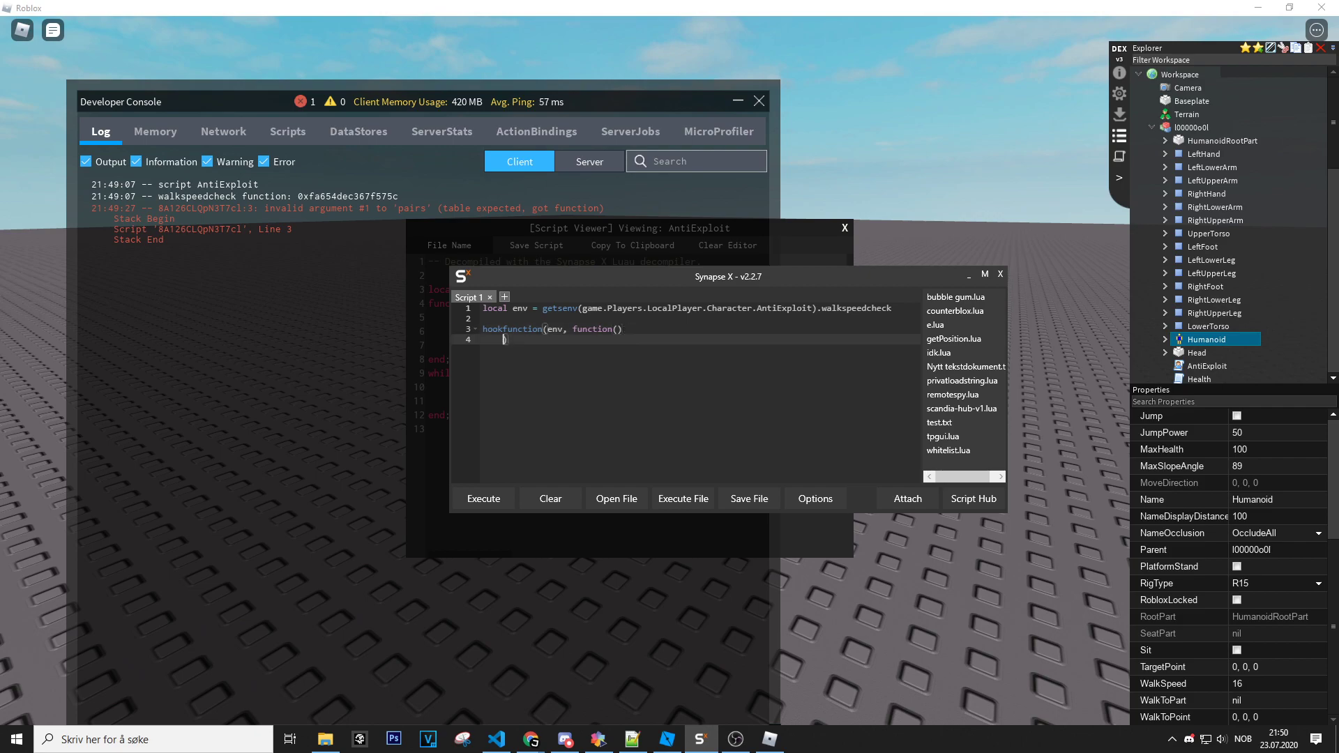
{"action": "type", "text": "end"}
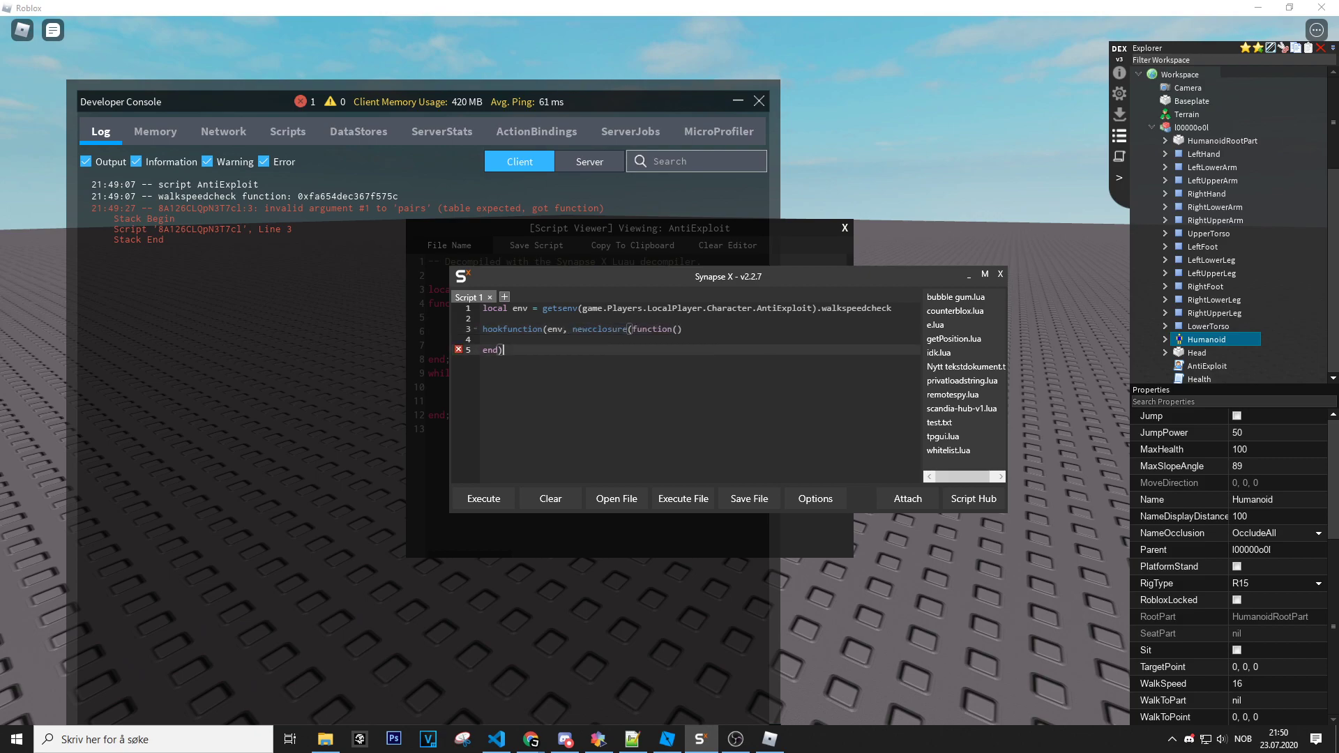
{"action": "type", "text": ")"}
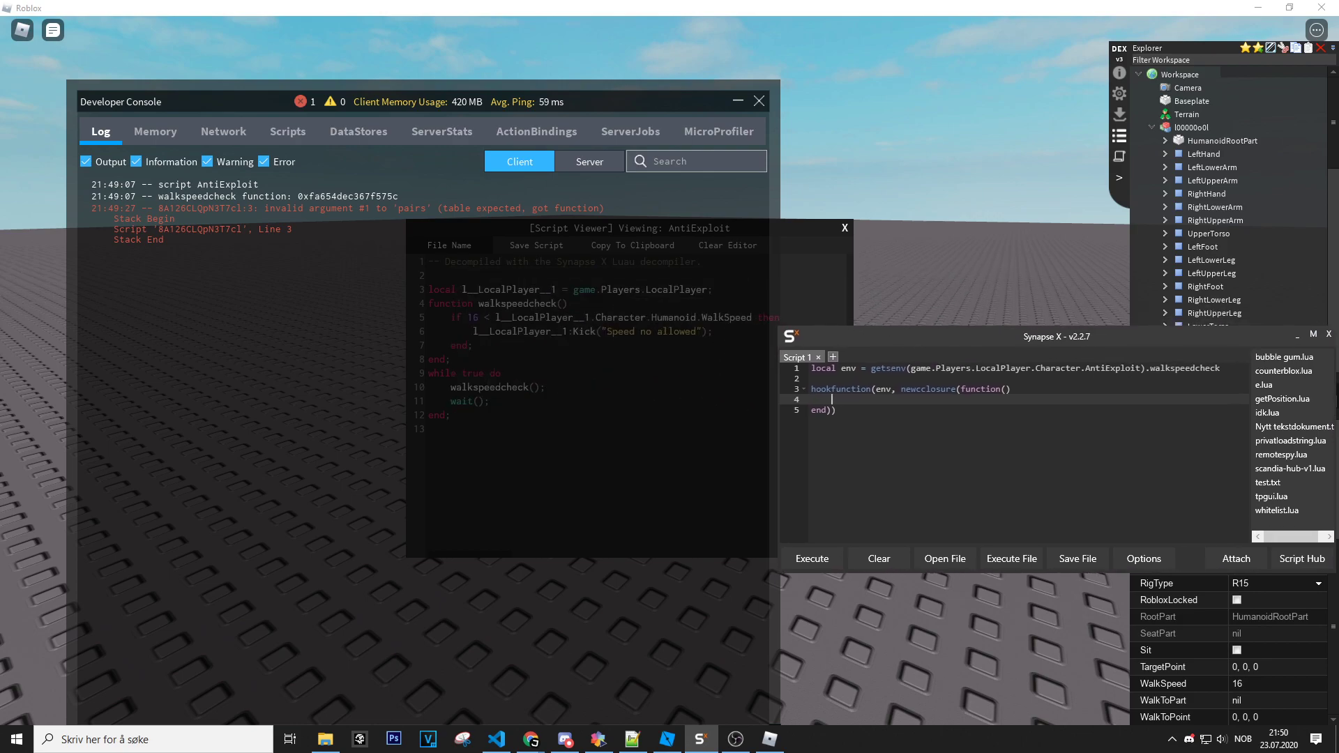
- Write a warn("Tried to kick me!") body inside the newclosure replacement function
{"action": "type", "text": "pri"}
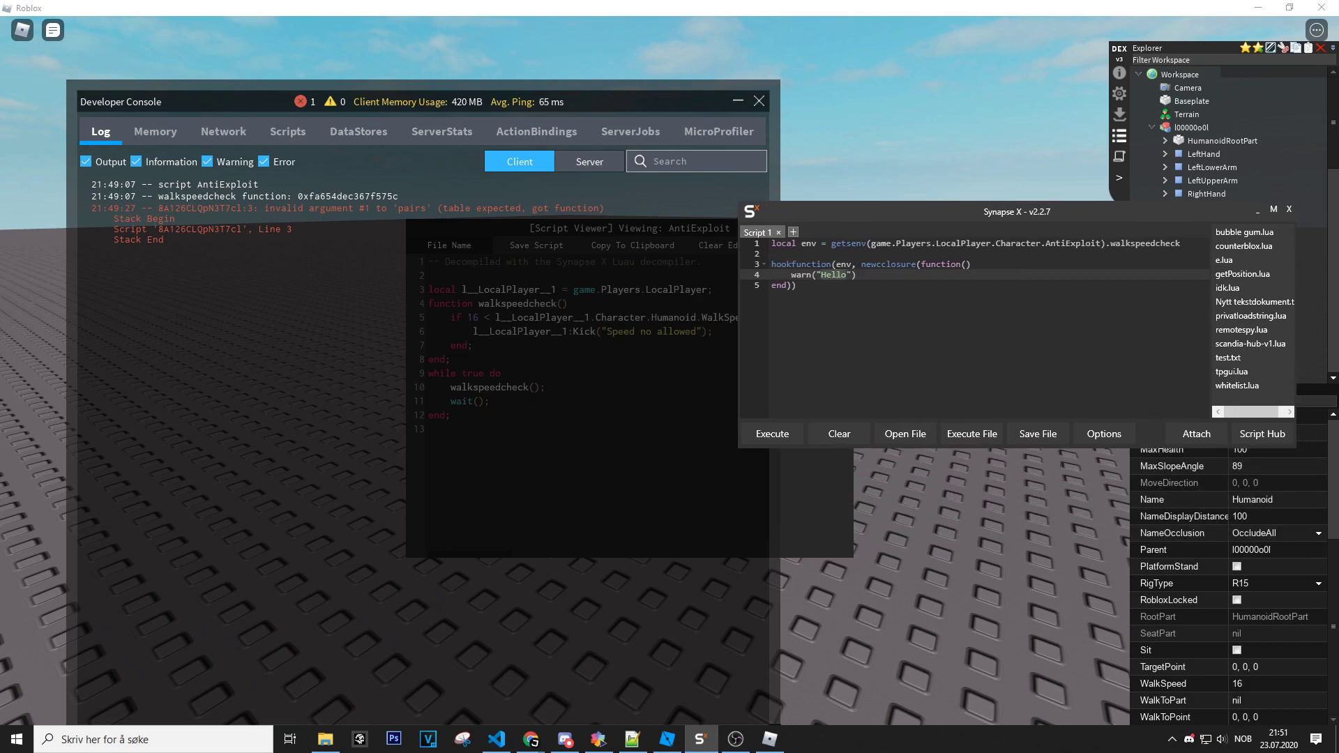
{"action": "type", "text": "Tried"}
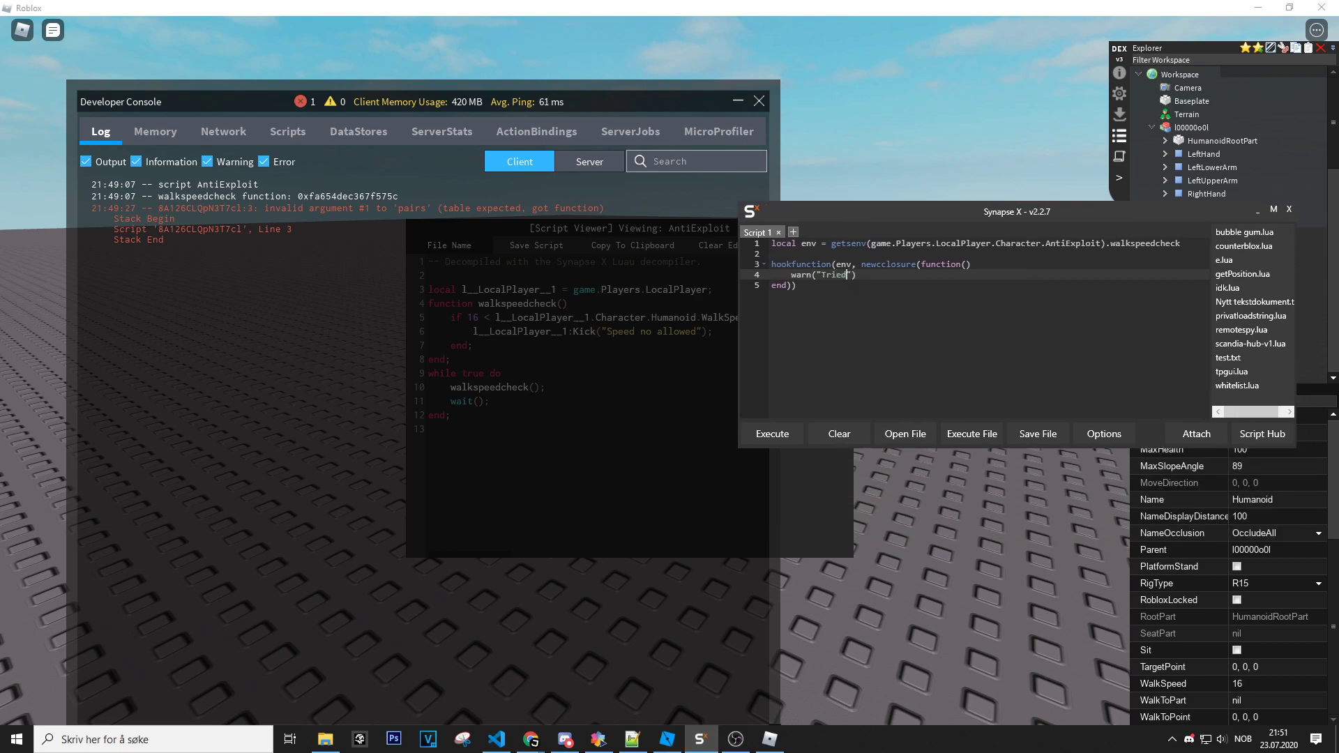
{"action": "type", "text": "to kick me."}
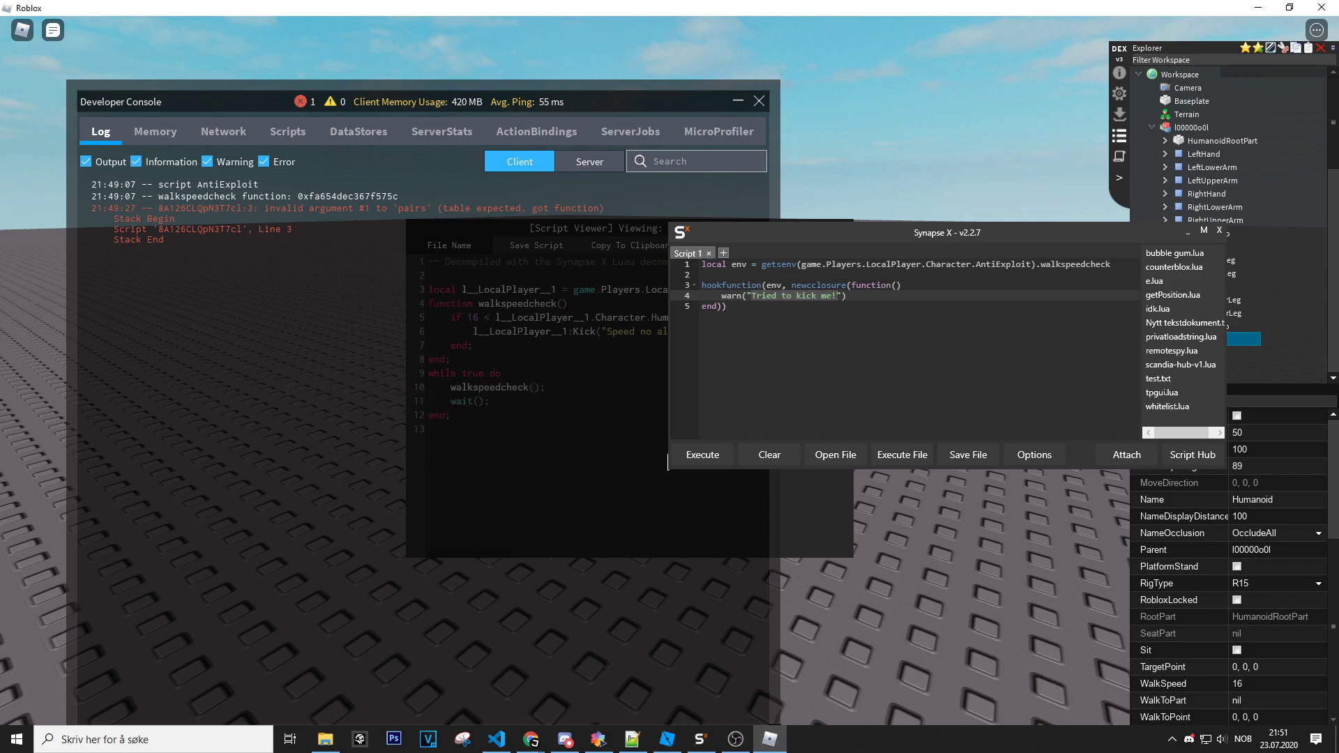
- Run the hook, hit the lua-function-expected error, and drop newclosure from the hook line
{"action": "left_click", "coordinate": [702, 454]}
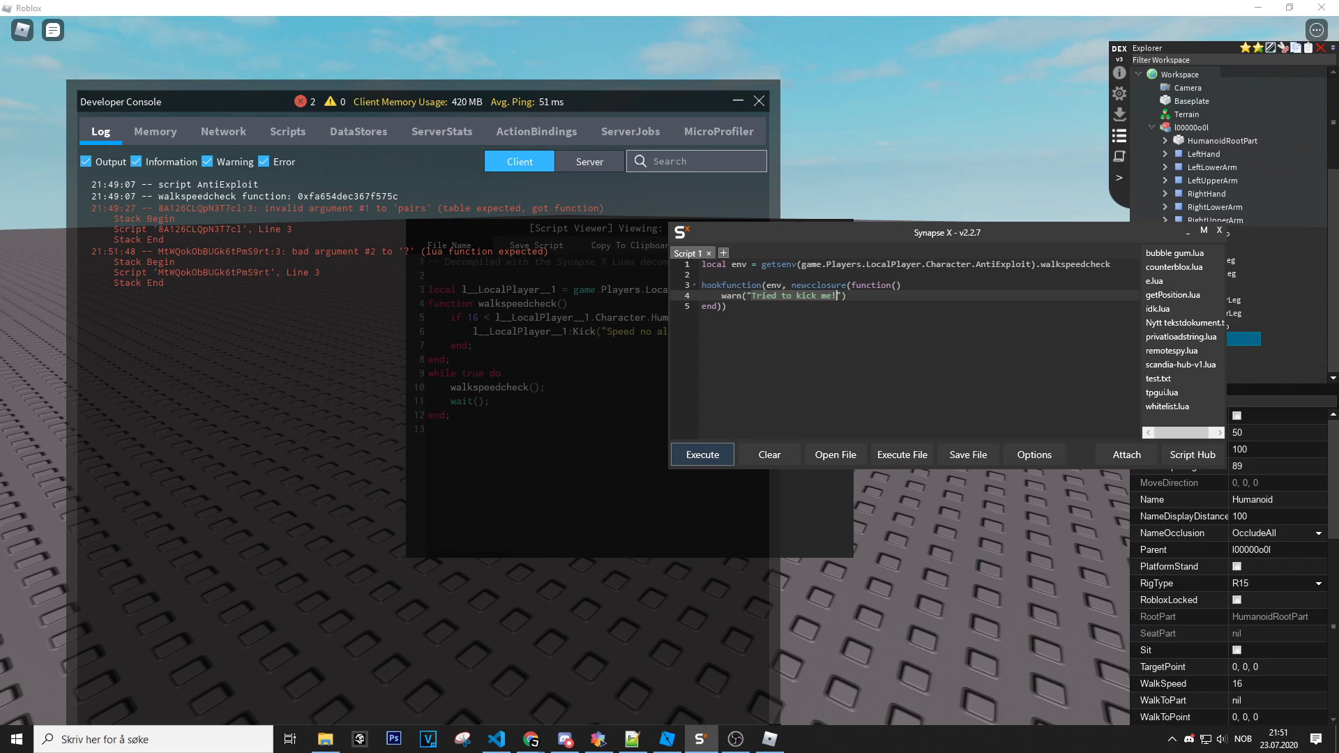
{"action": "left_click", "coordinate": [703, 454]}
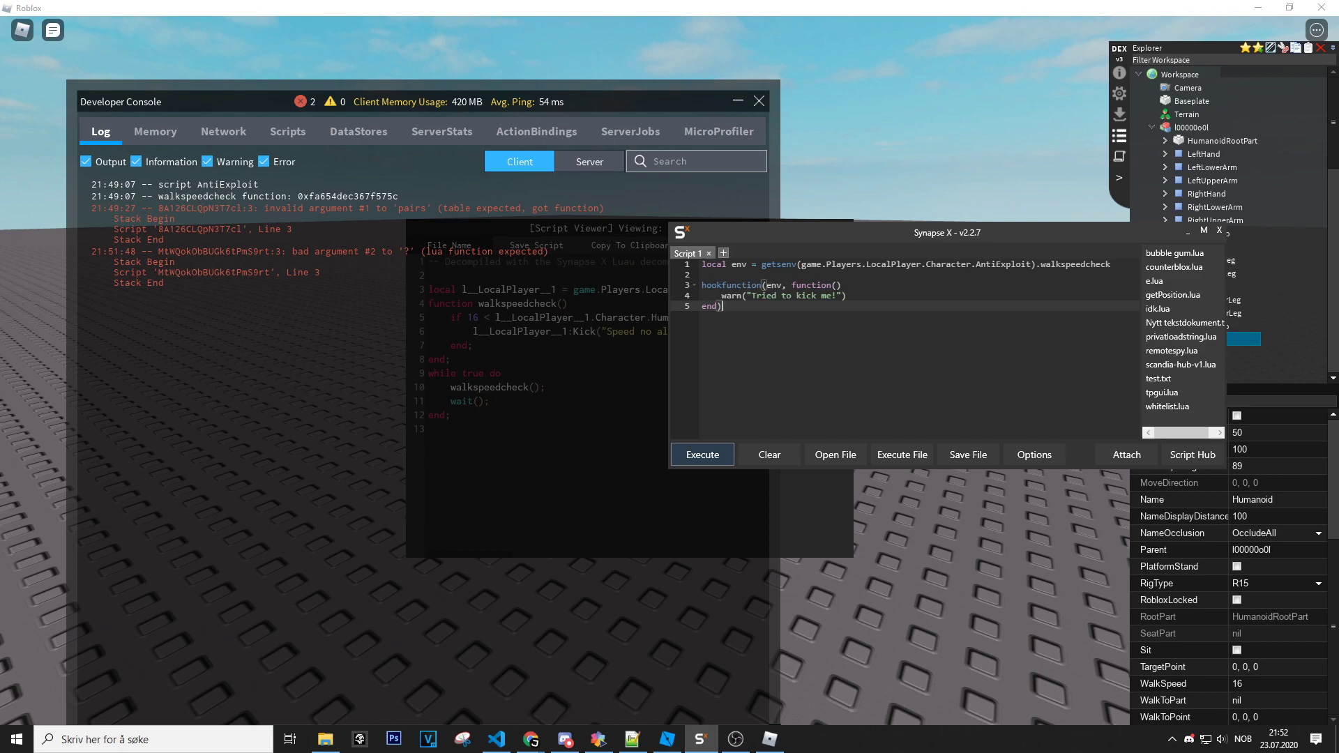
- Execute the corrected hook and set the Humanoid's WalkSpeed to 2000 to trigger warnings
{"action": "left_click", "coordinate": [701, 454]}
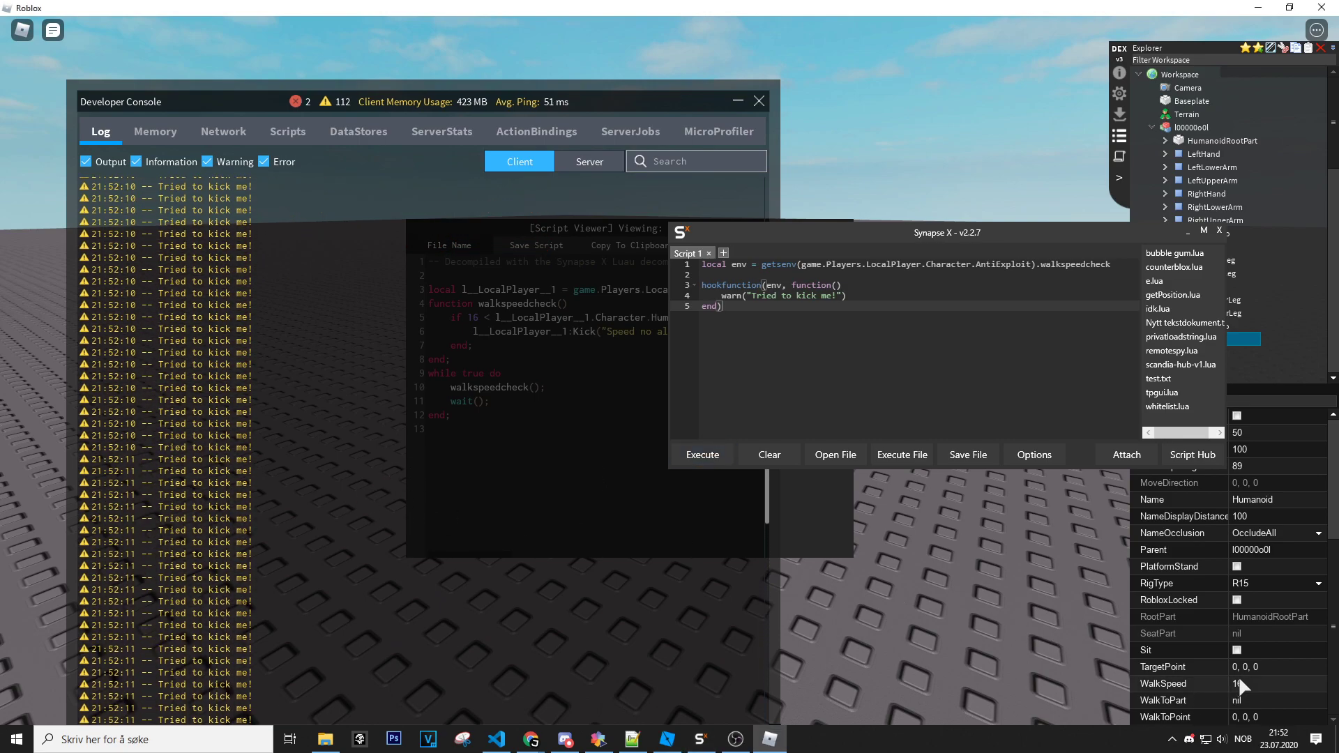
{"action": "type", "text": "2000"}
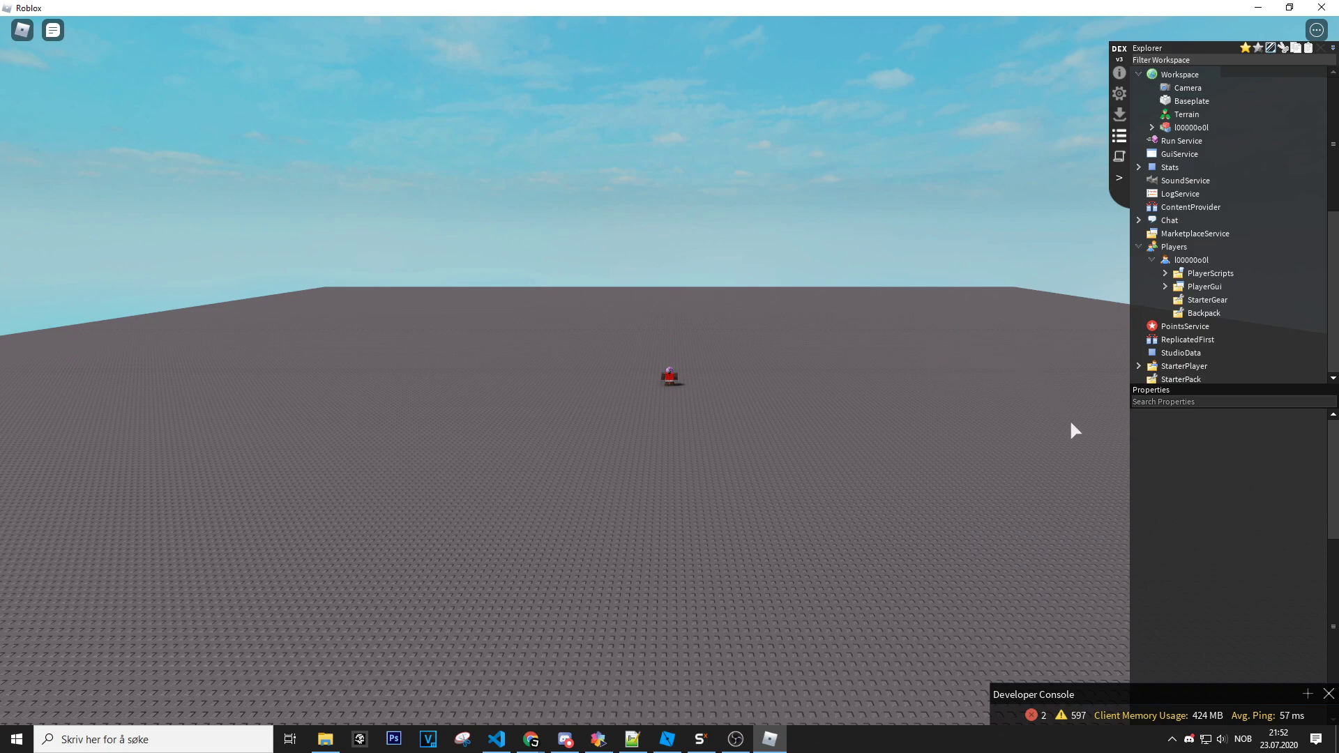
{"action": "mouse_move", "coordinate": [1103, 521]}
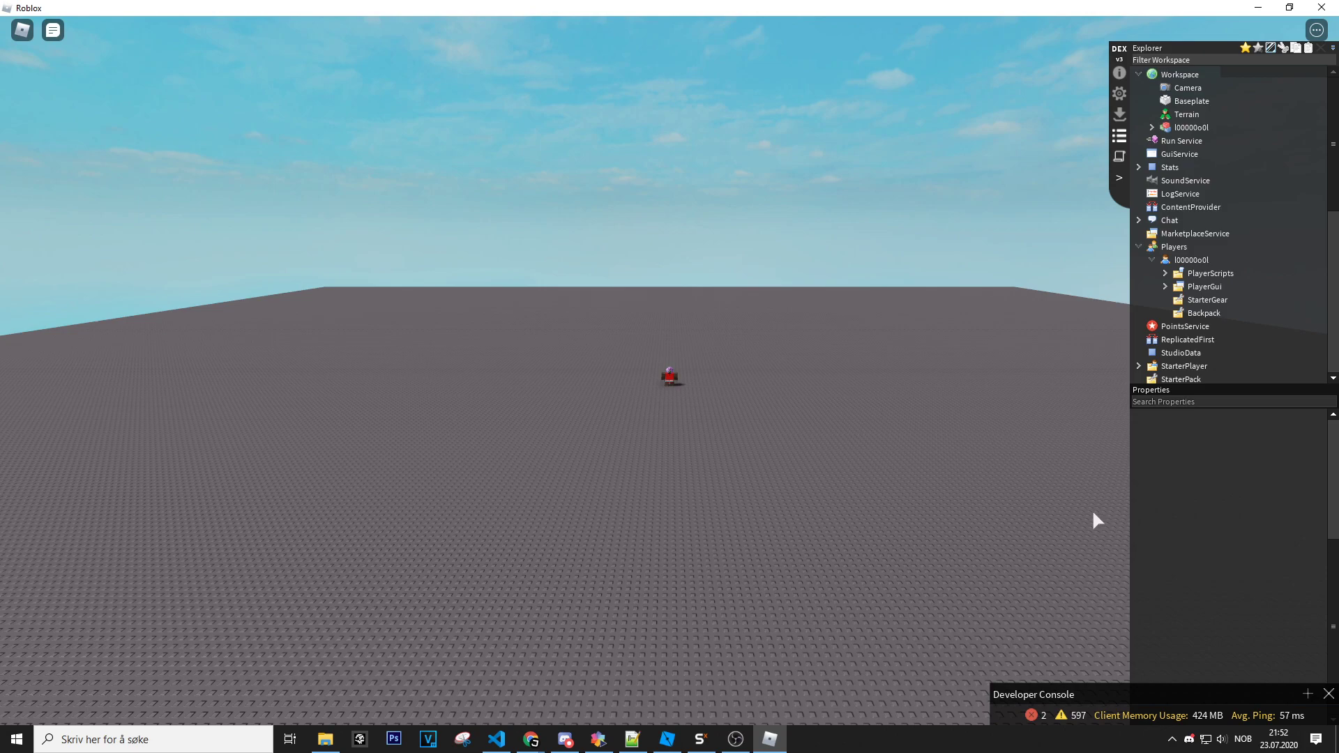
{"action": "mouse_move", "coordinate": [1023, 514]}
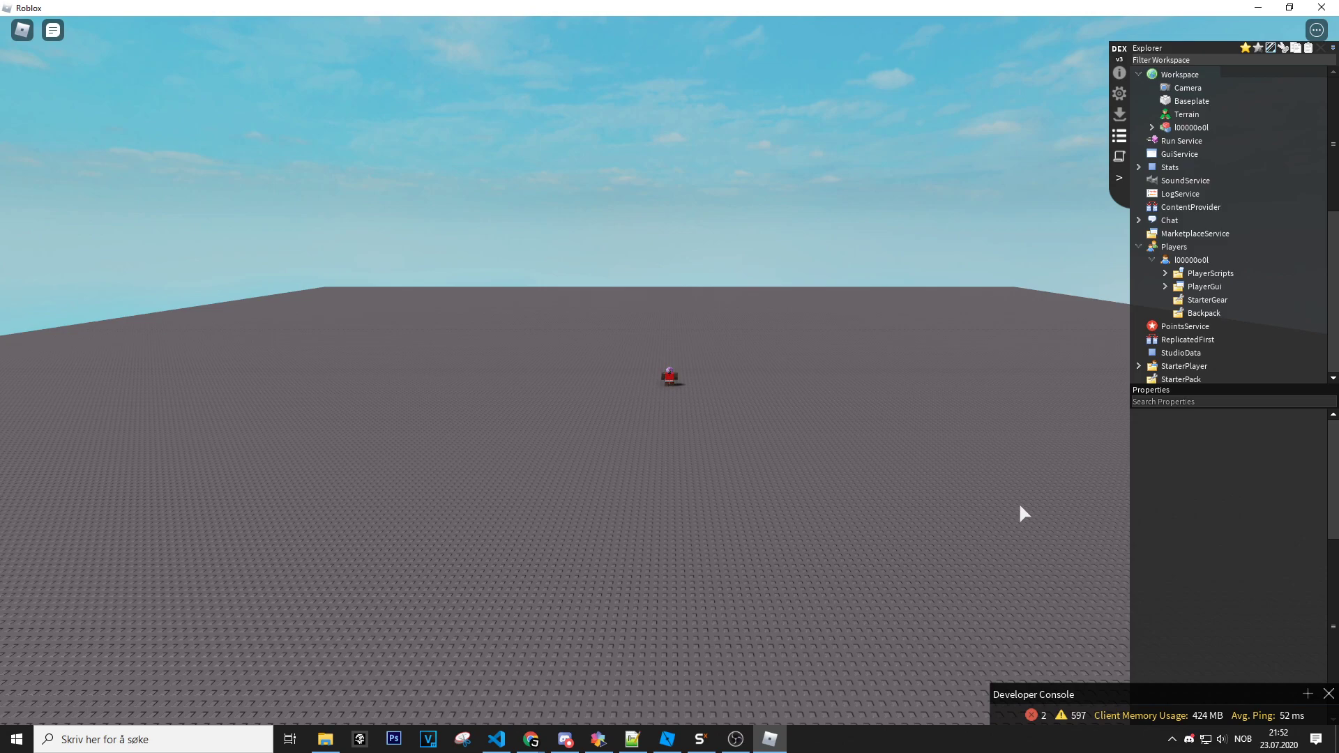
{"action": "mouse_move", "coordinate": [1000, 514]}
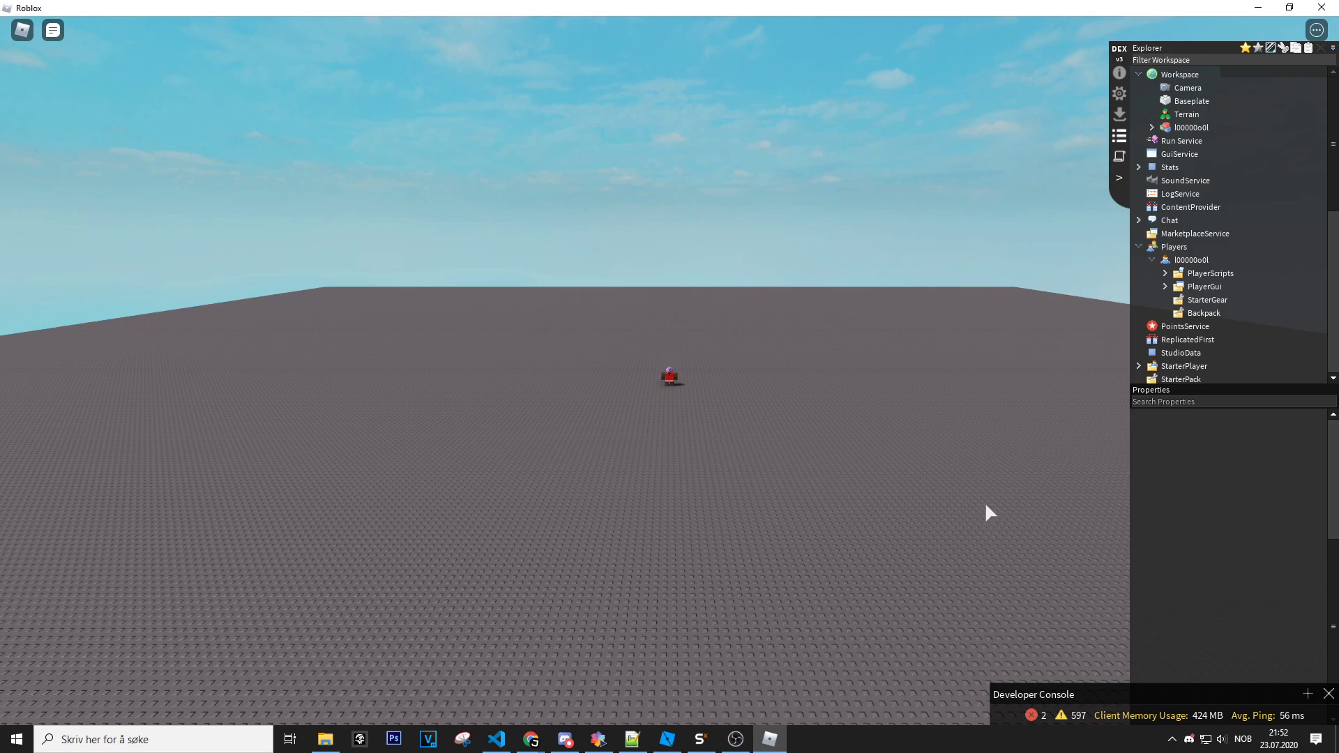
{"action": "mouse_move", "coordinate": [966, 513]}
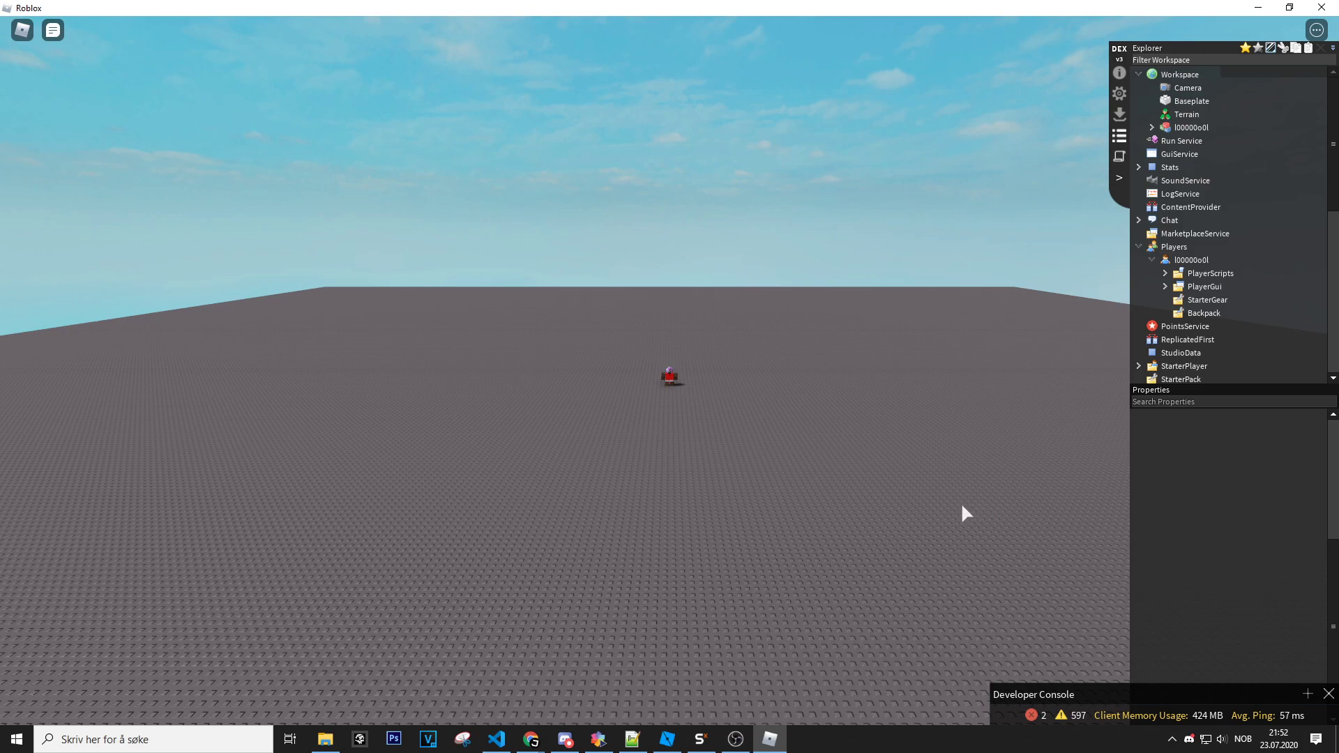
{"action": "mouse_move", "coordinate": [952, 516]}
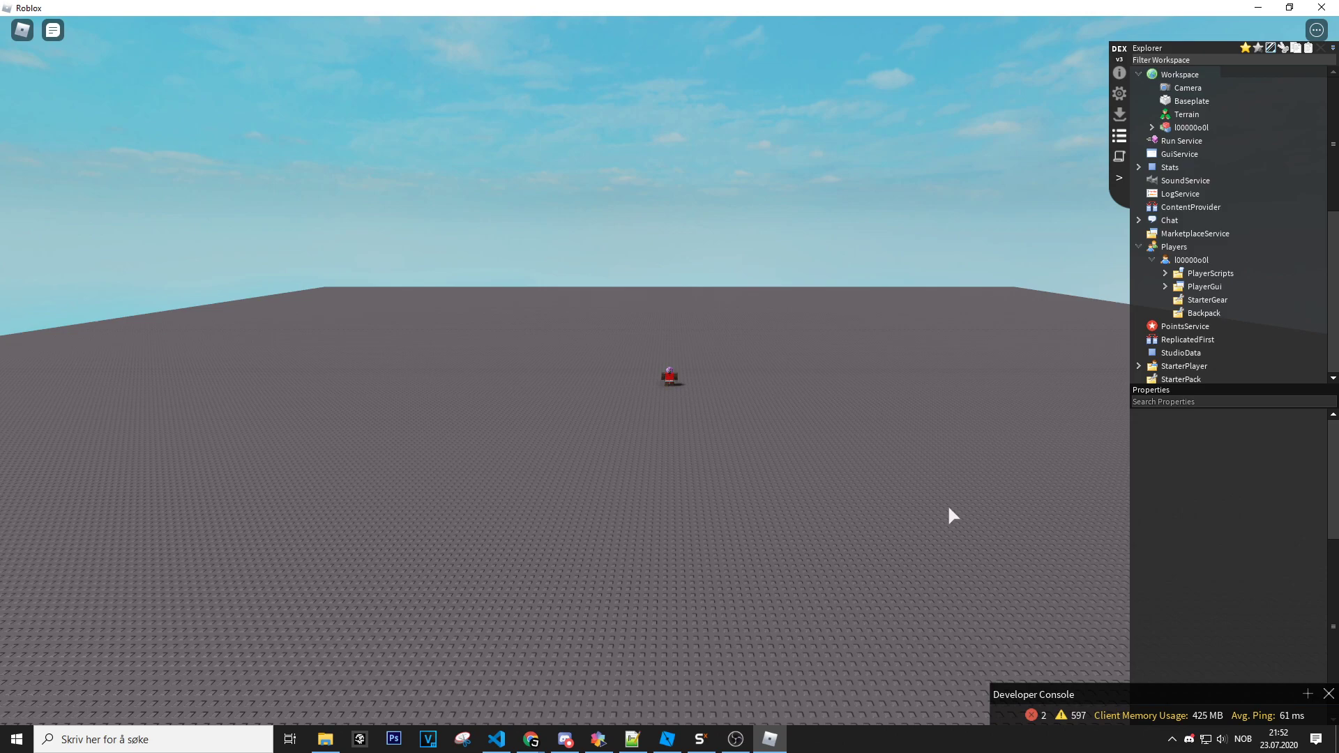
{"action": "mouse_move", "coordinate": [933, 524]}
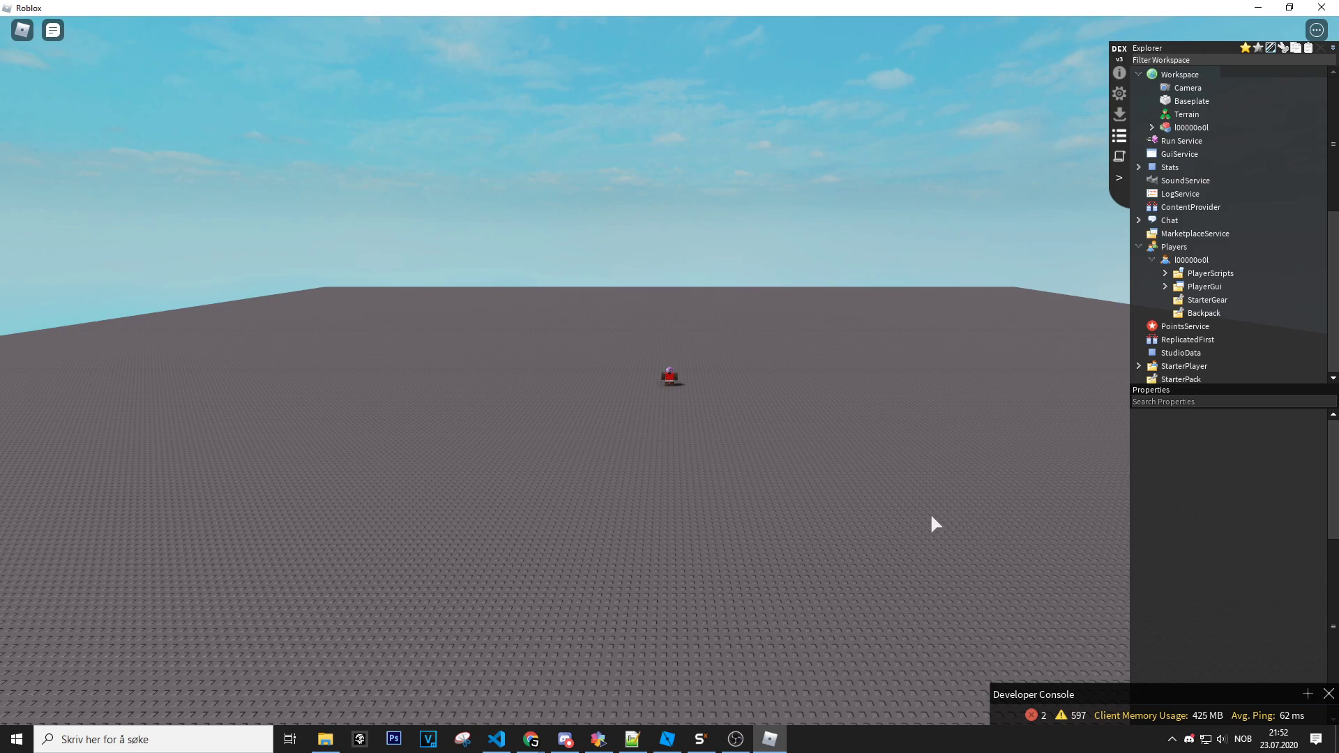
{"action": "mouse_move", "coordinate": [944, 527]}
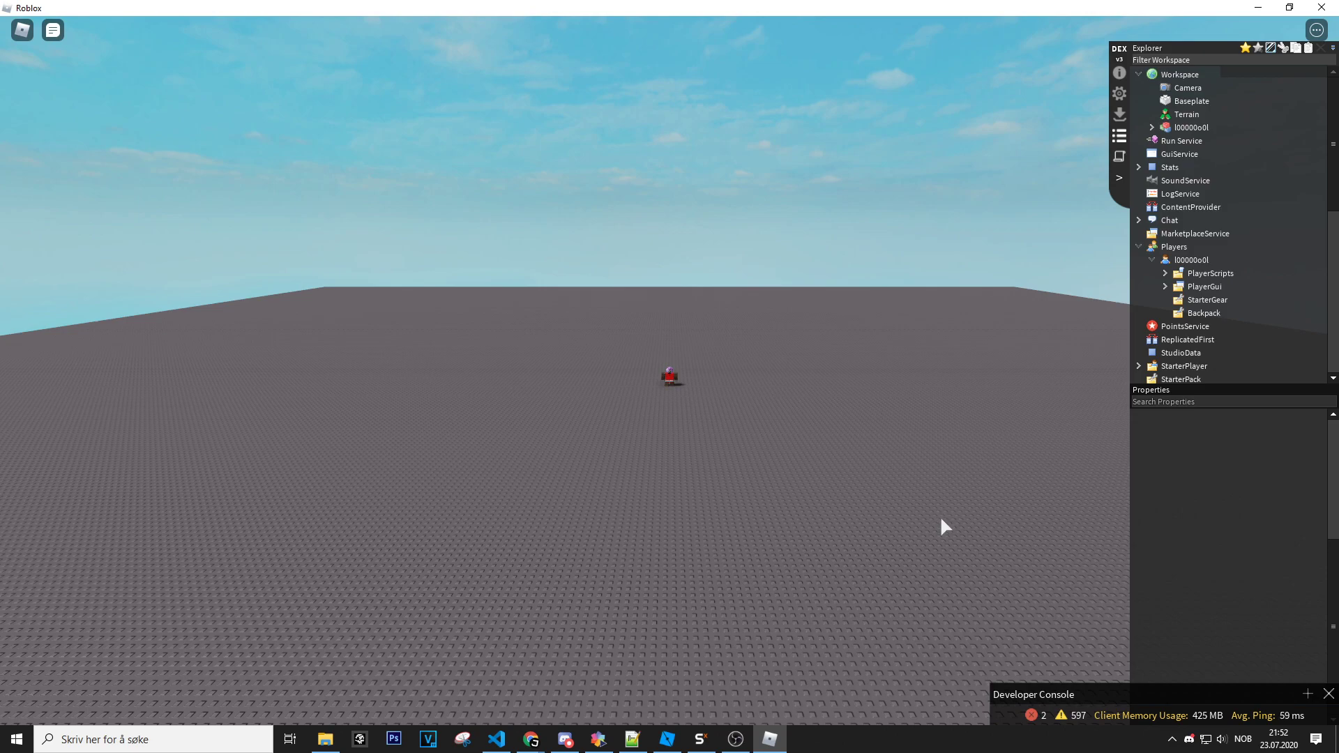